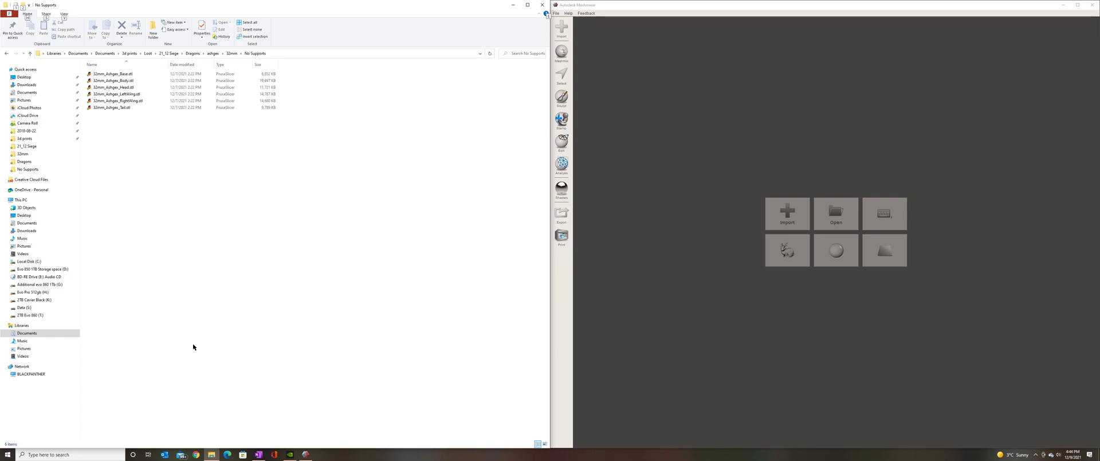
{"action": "mouse_move", "coordinate": [261, 202]}
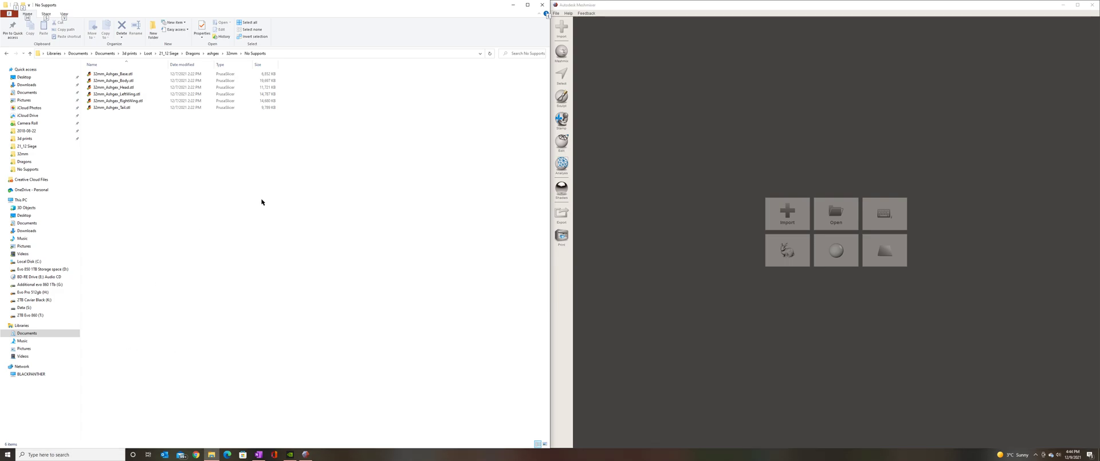
{"action": "mouse_move", "coordinate": [276, 189]}
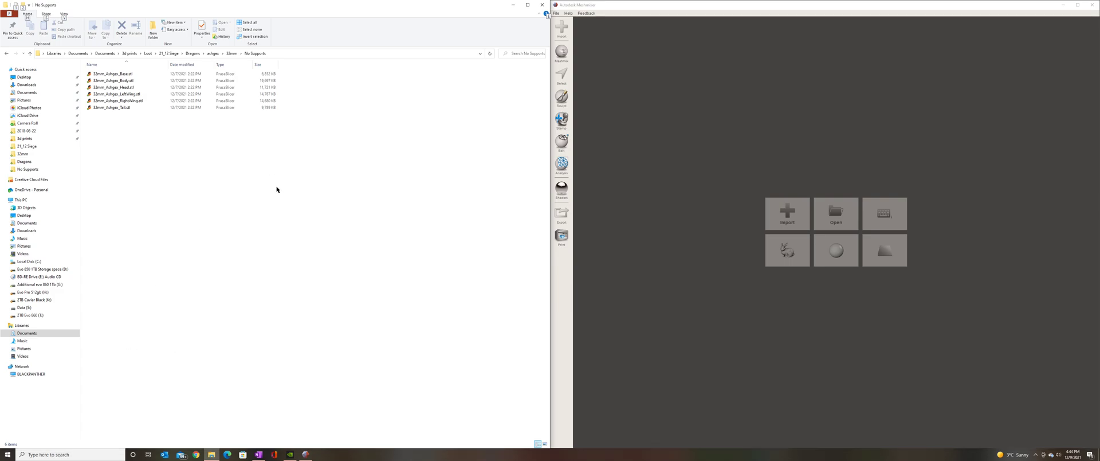
{"action": "mouse_move", "coordinate": [264, 190]}
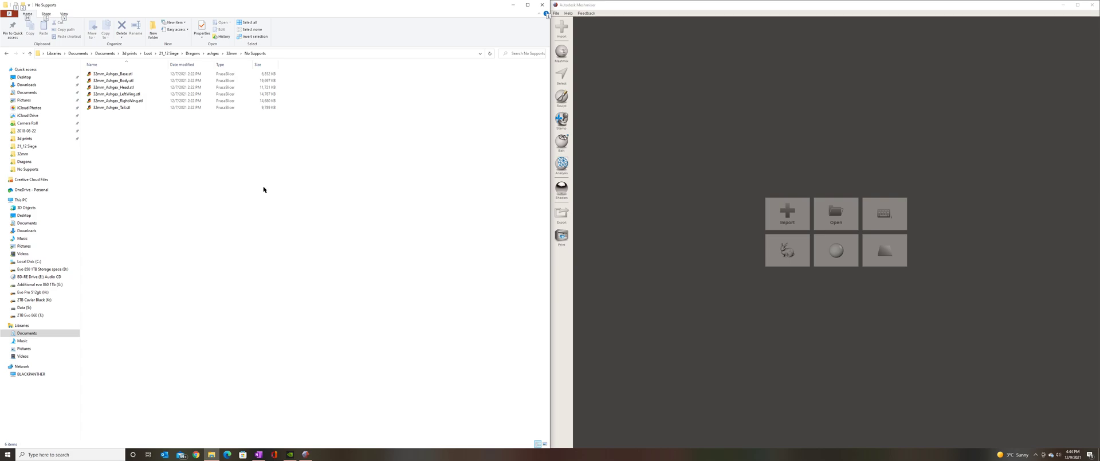
{"action": "mouse_move", "coordinate": [678, 331]}
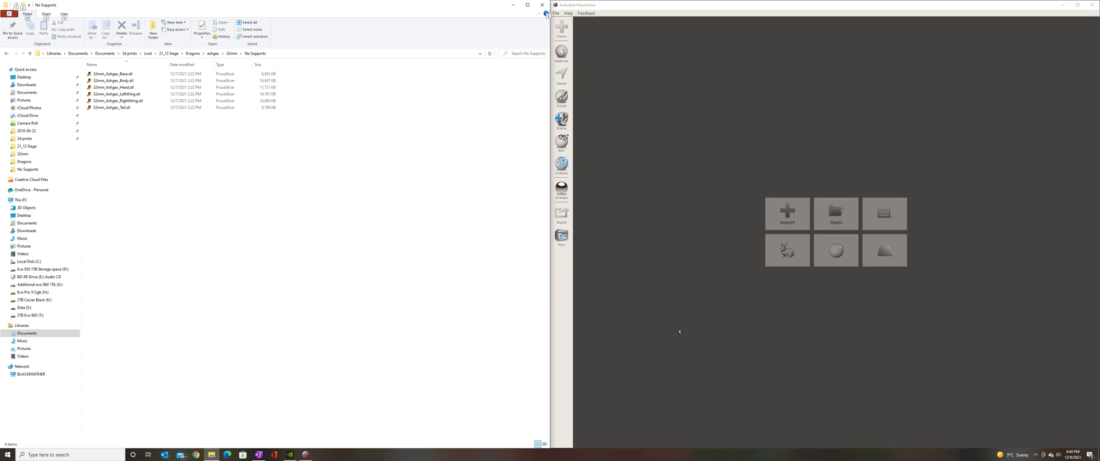
{"action": "mouse_move", "coordinate": [666, 335]}
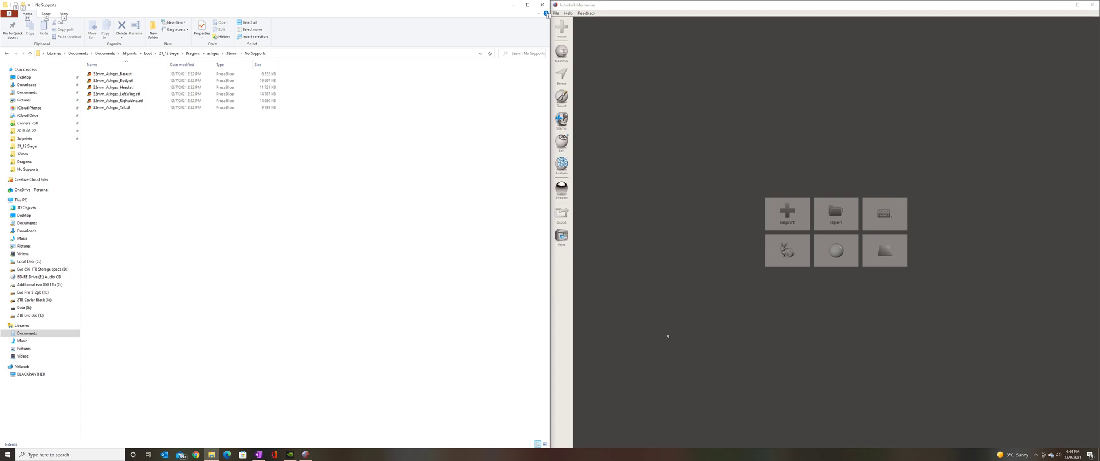
{"action": "mouse_move", "coordinate": [617, 301]}
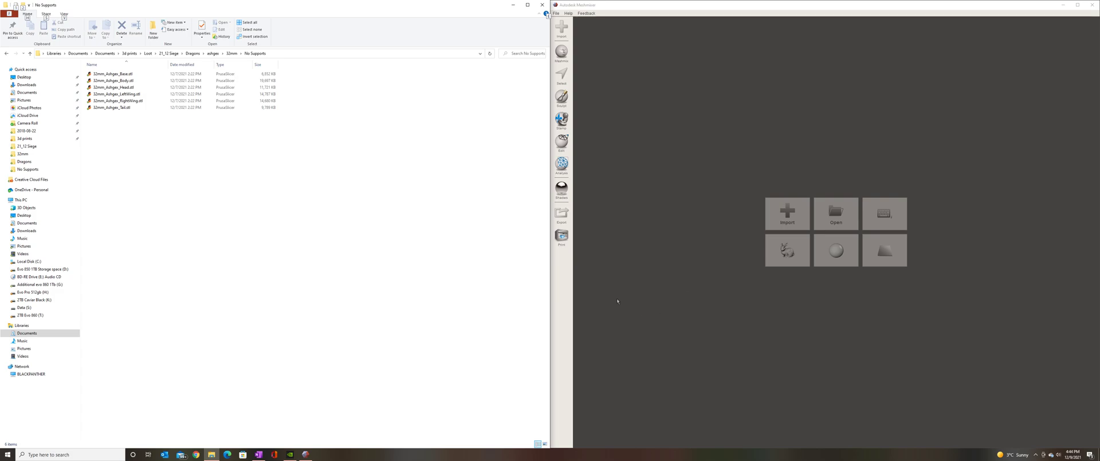
- Import the dragon body STL and accept its alignment onto the print bed
{"action": "left_click", "coordinate": [116, 80]}
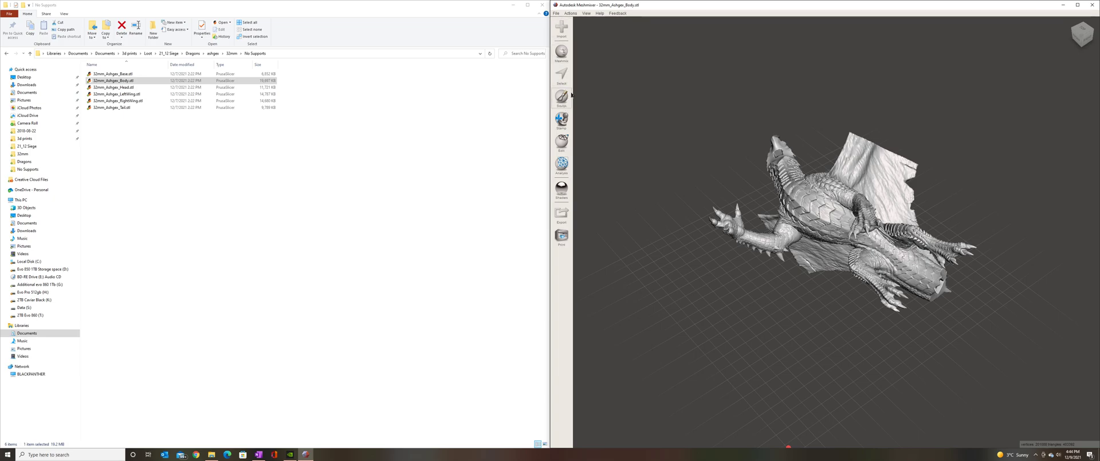
{"action": "mouse_move", "coordinate": [561, 138]}
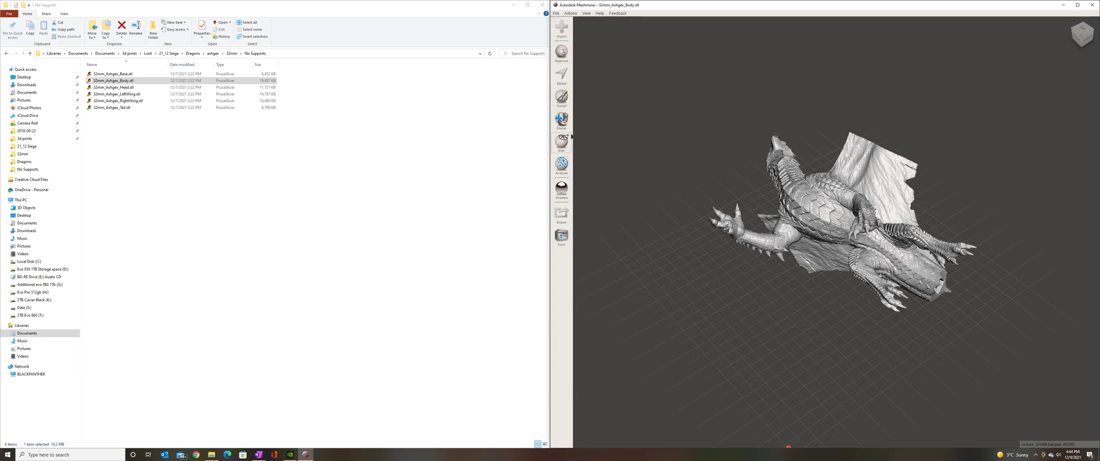
{"action": "left_click", "coordinate": [561, 122]}
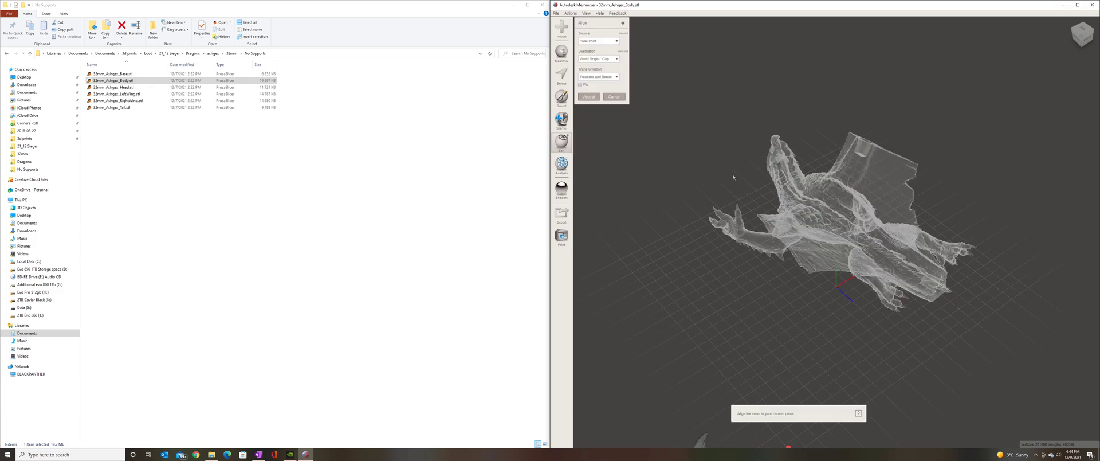
{"action": "left_click", "coordinate": [589, 96]}
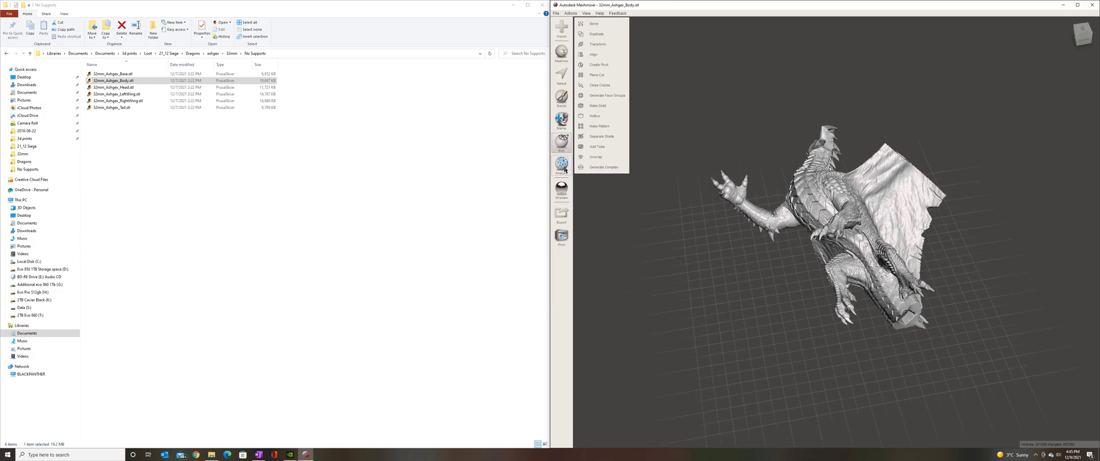
{"action": "mouse_move", "coordinate": [562, 165]}
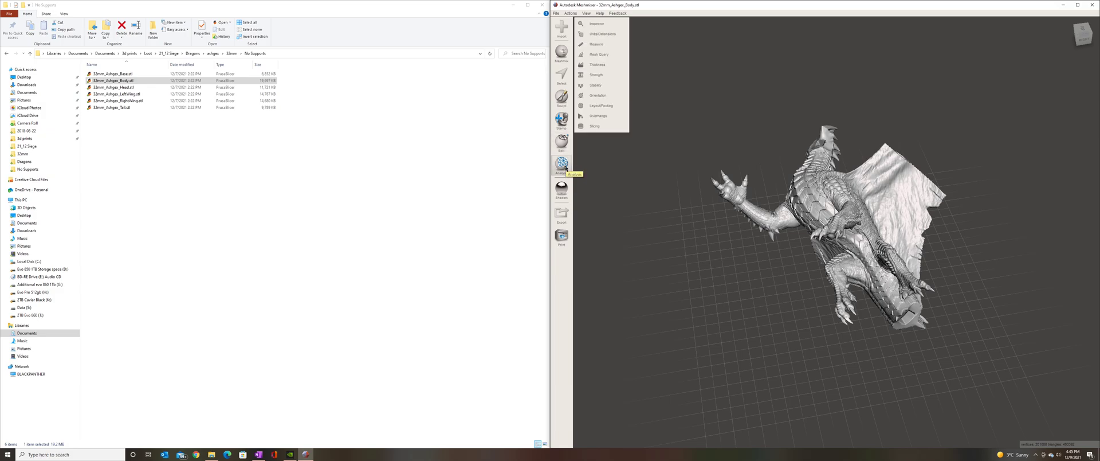
{"action": "mouse_move", "coordinate": [598, 95]}
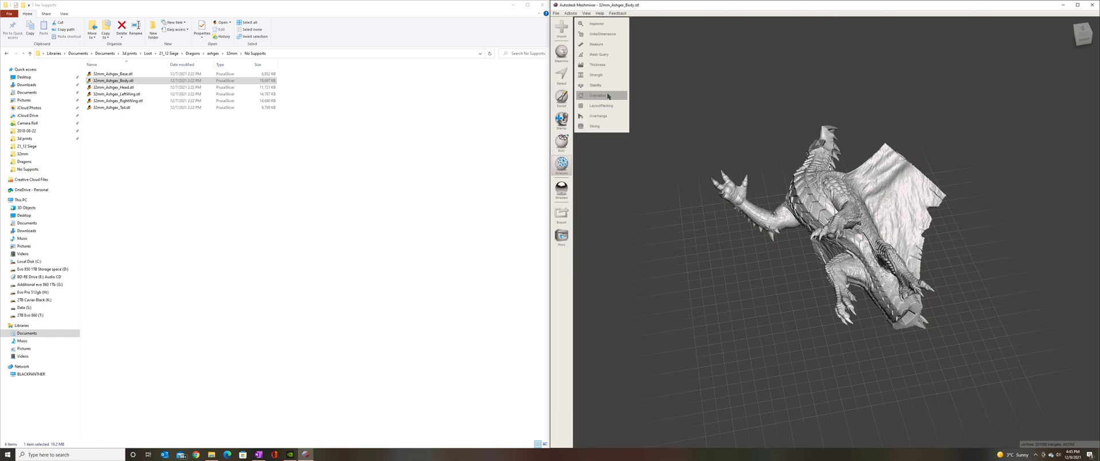
- Run the Orientation analysis to rotate the dragon into an optimal print pose
{"action": "left_click", "coordinate": [597, 96]}
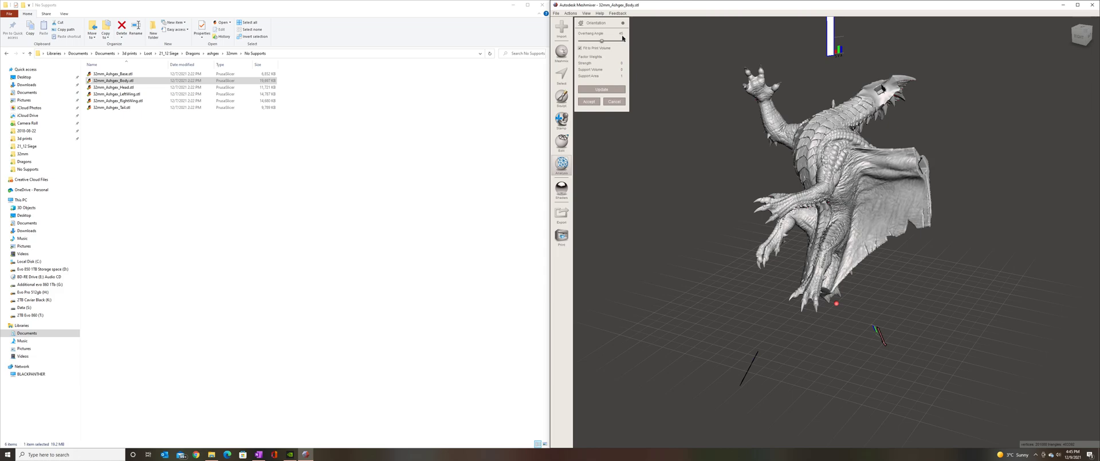
{"action": "mouse_move", "coordinate": [589, 79]}
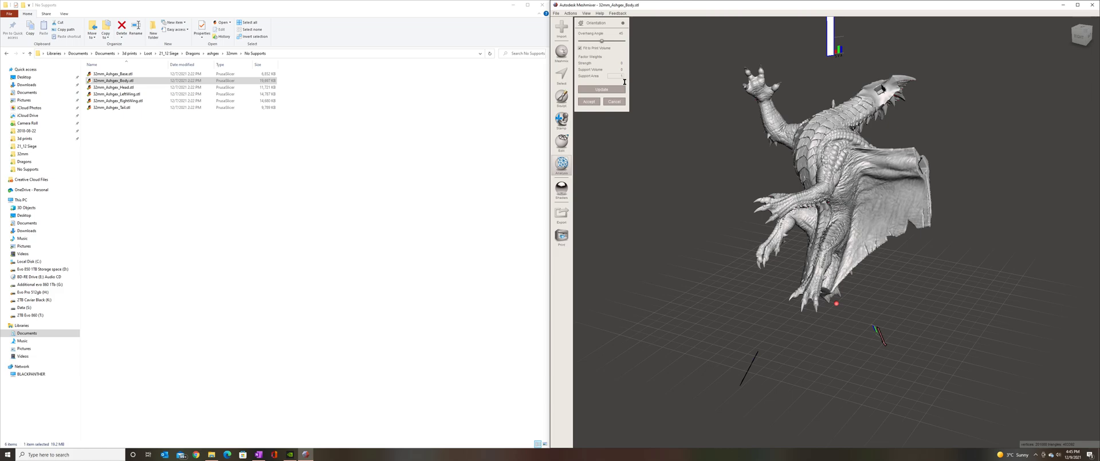
{"action": "mouse_move", "coordinate": [681, 272]}
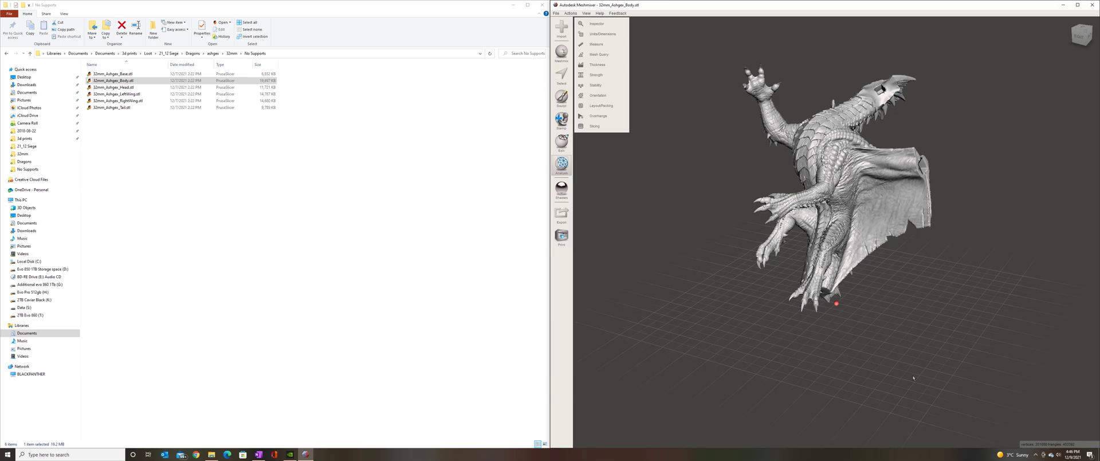
{"action": "mouse_move", "coordinate": [596, 126]}
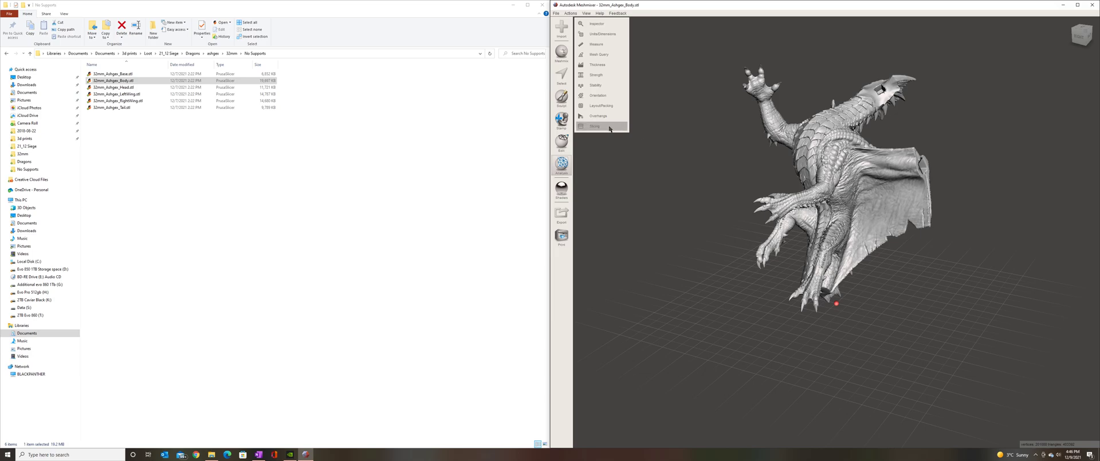
- Run the Overhangs analysis on the dragon and expose the support generator, advanced settings and presets
{"action": "left_click", "coordinate": [596, 126]}
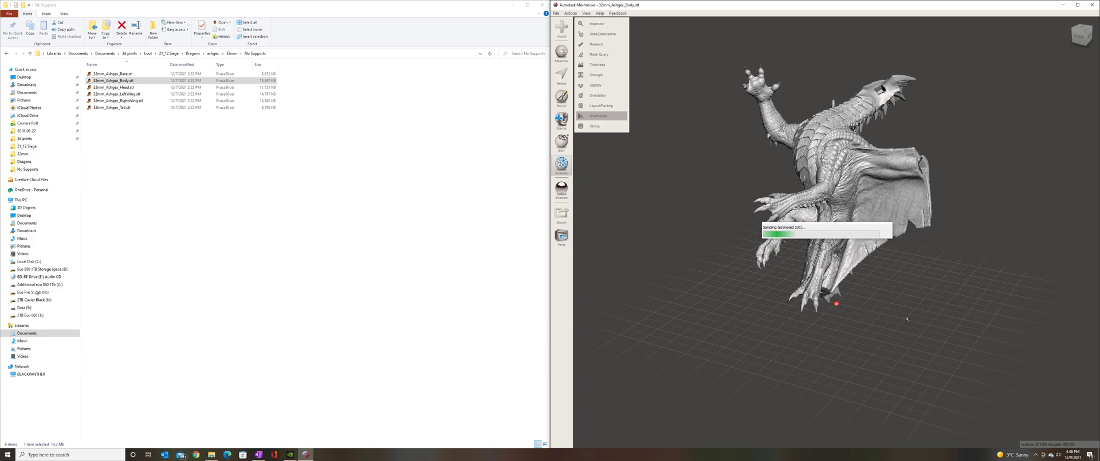
{"action": "left_click", "coordinate": [597, 115]}
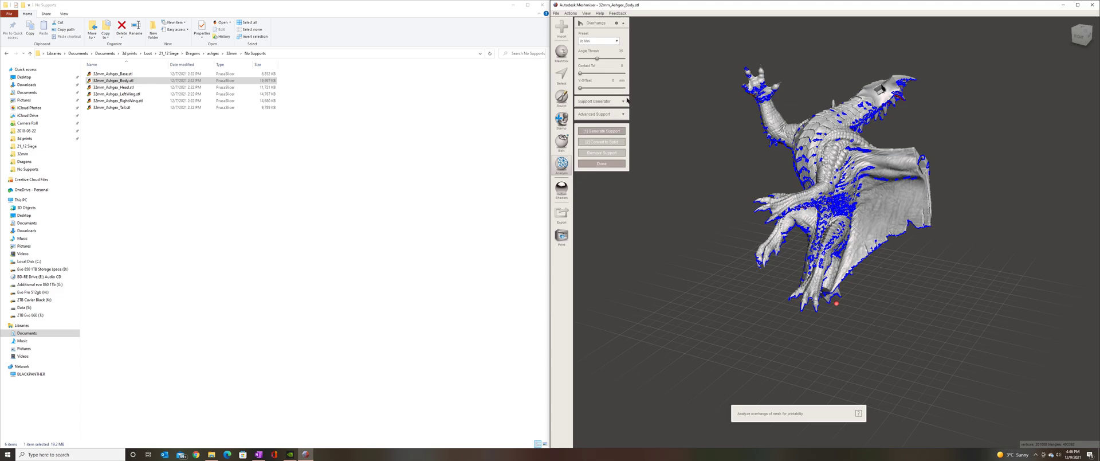
{"action": "left_click", "coordinate": [594, 101]}
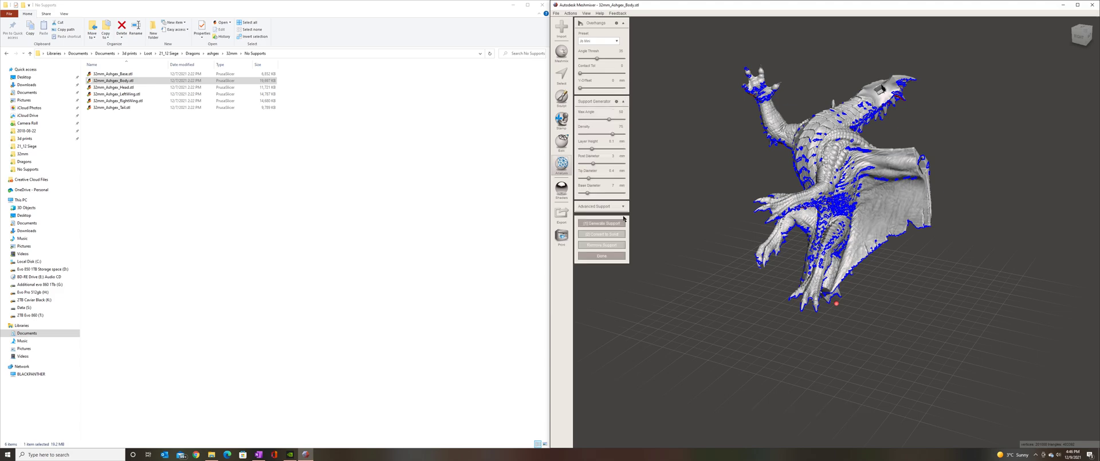
{"action": "left_click", "coordinate": [594, 207]}
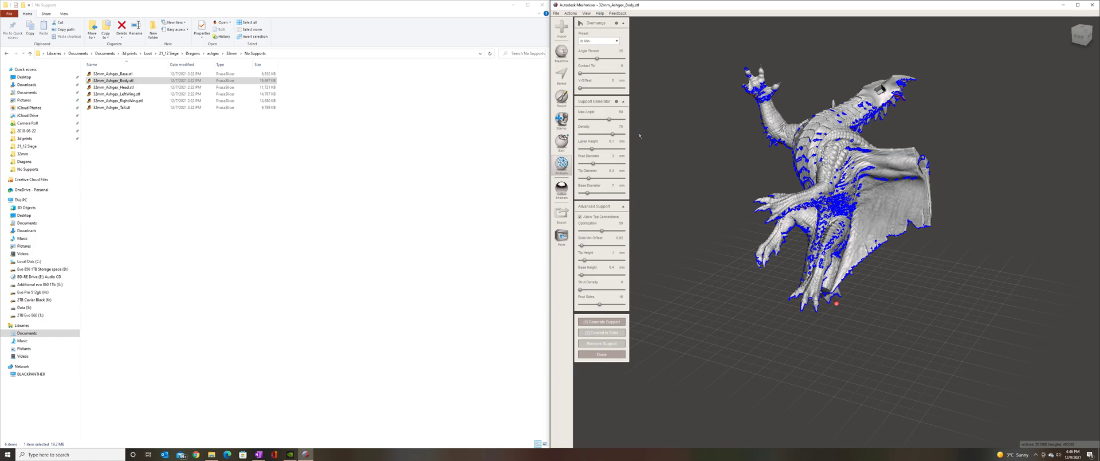
{"action": "left_click", "coordinate": [602, 40]}
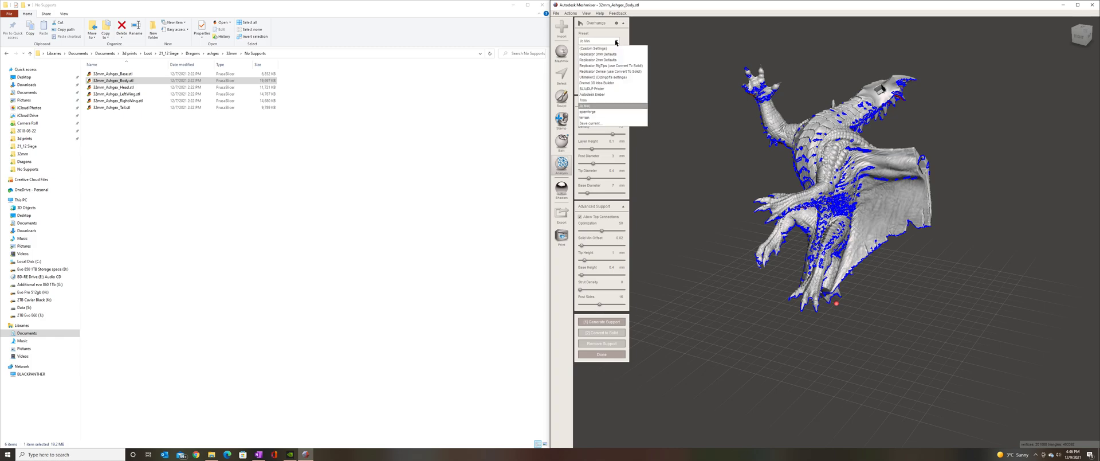
{"action": "mouse_move", "coordinate": [608, 54]}
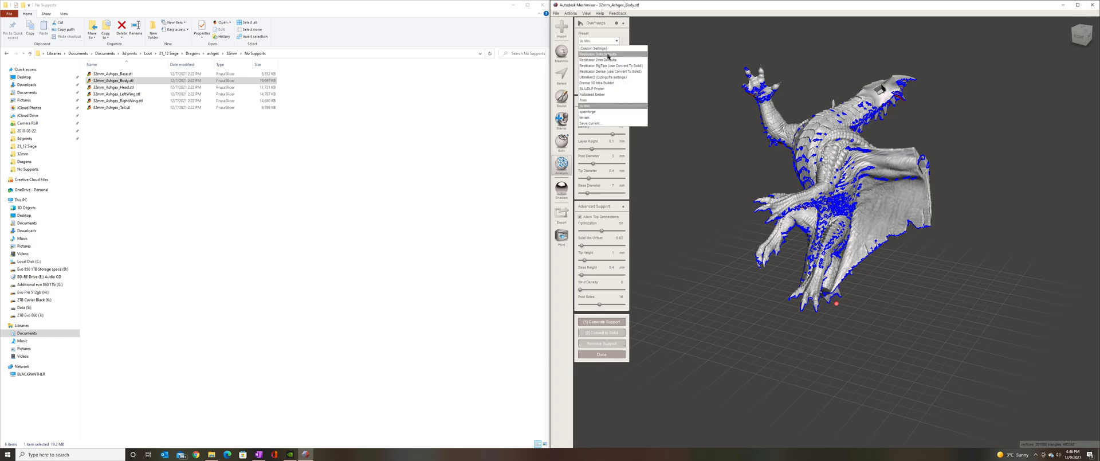
{"action": "mouse_move", "coordinate": [618, 55]}
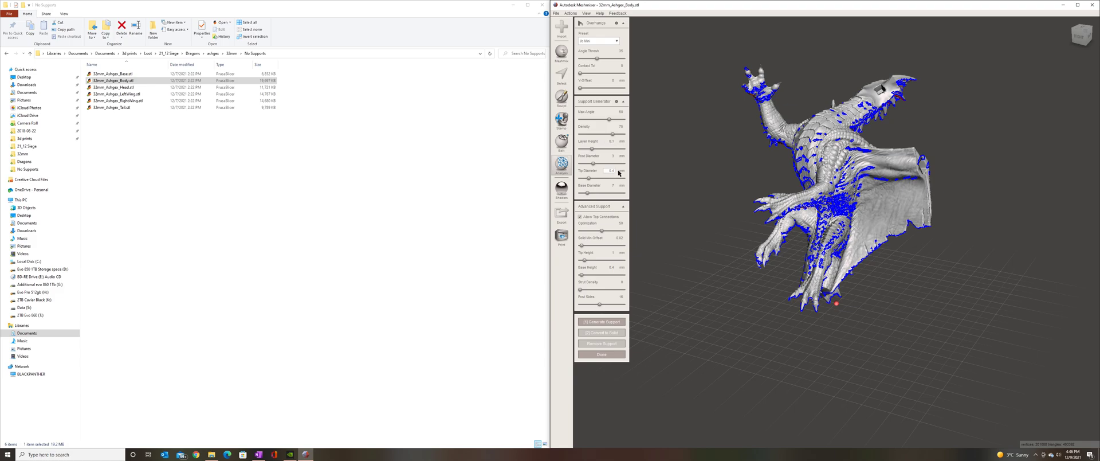
{"action": "mouse_move", "coordinate": [660, 181]}
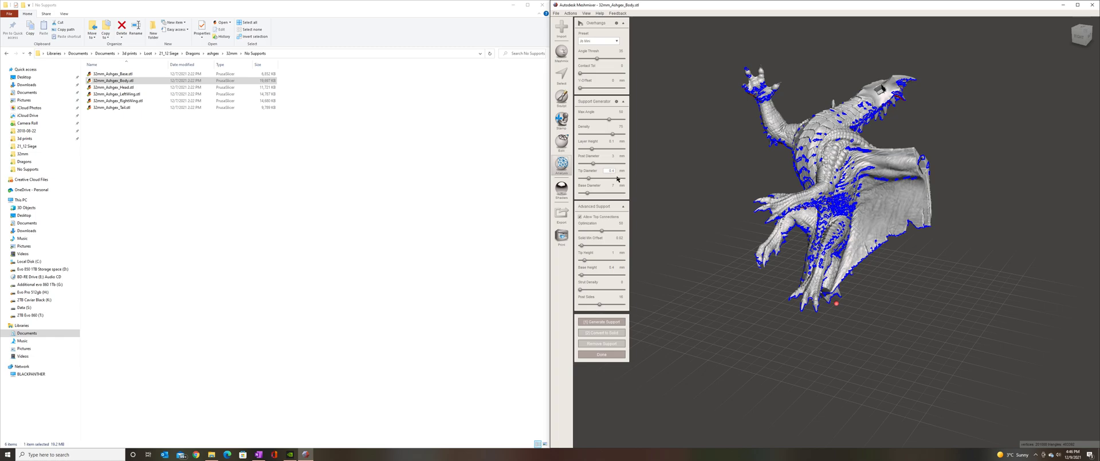
{"action": "mouse_move", "coordinate": [615, 193]}
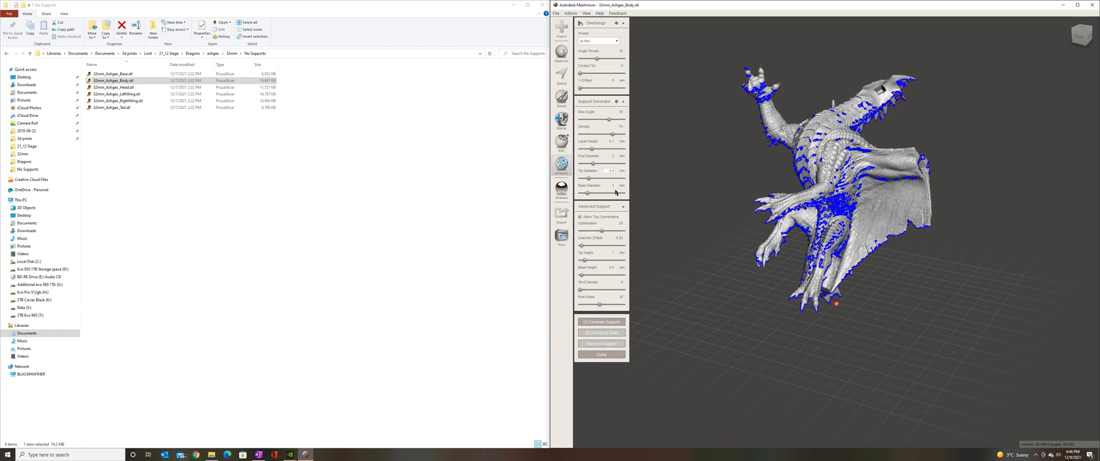
{"action": "mouse_move", "coordinate": [676, 243]}
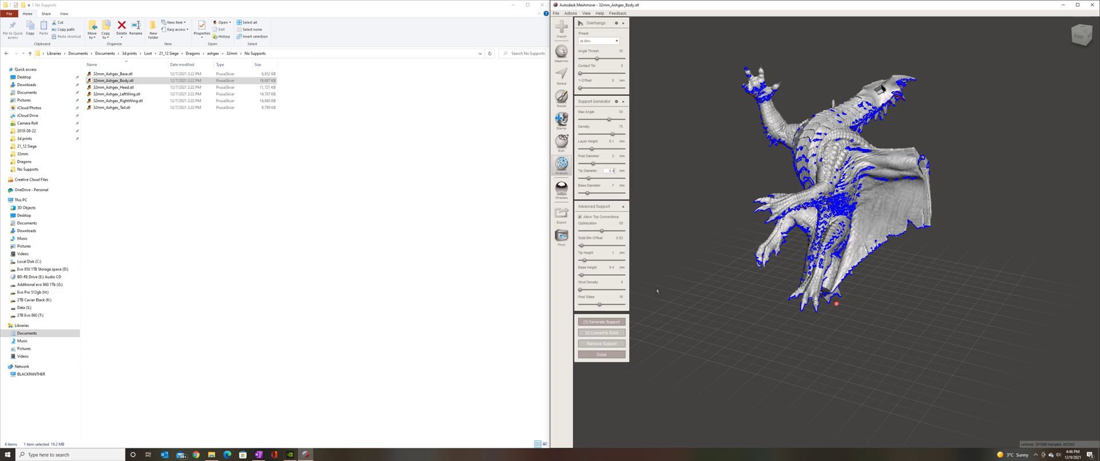
{"action": "mouse_move", "coordinate": [694, 367]}
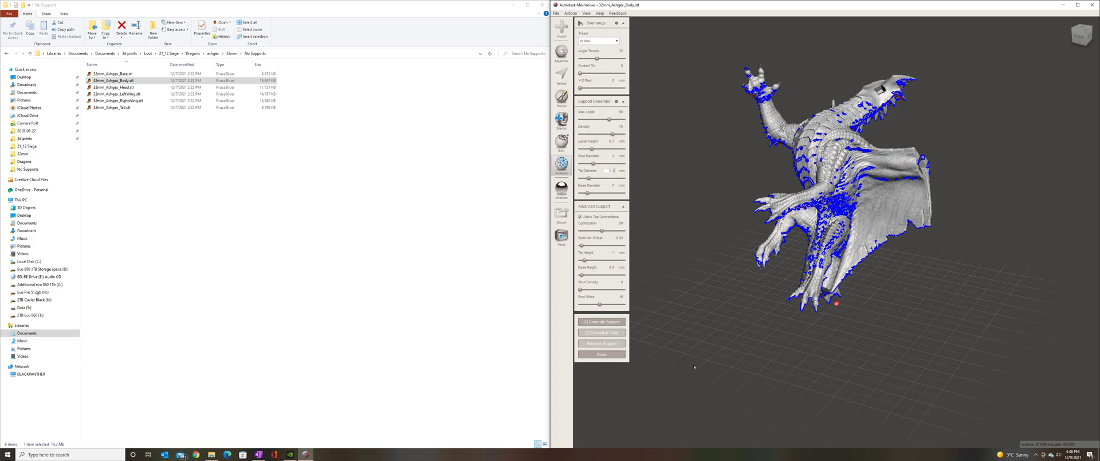
- Start generating tree supports for the marked overhang regions
{"action": "left_click", "coordinate": [601, 321]}
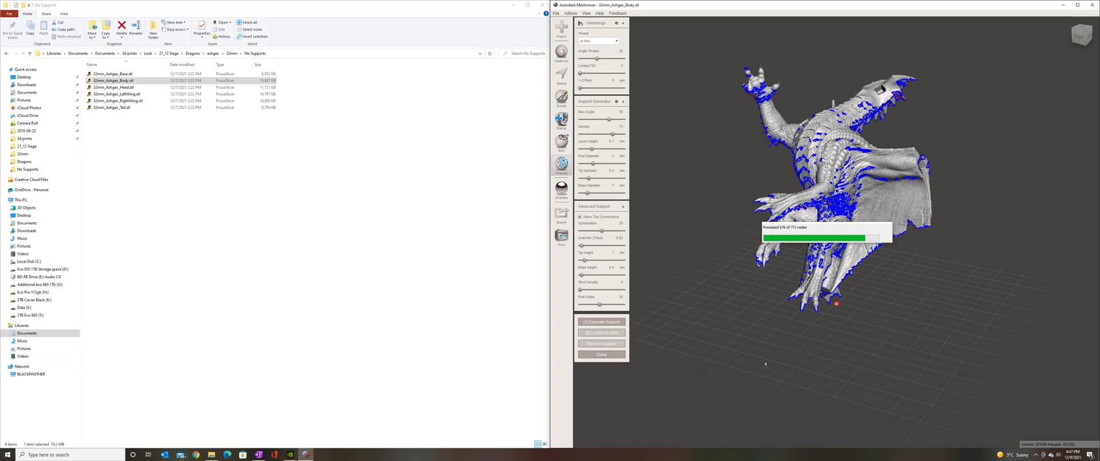
{"action": "mouse_move", "coordinate": [948, 286]}
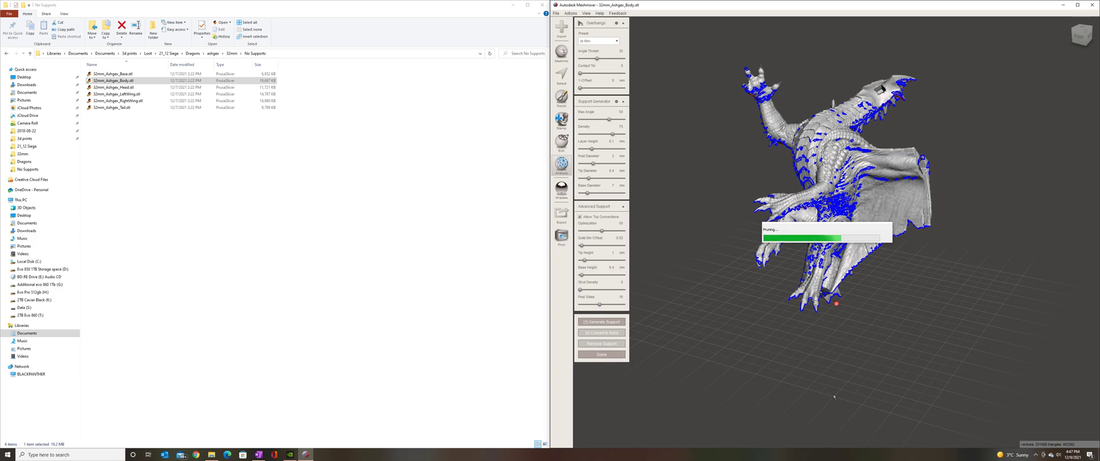
{"action": "mouse_move", "coordinate": [762, 347]}
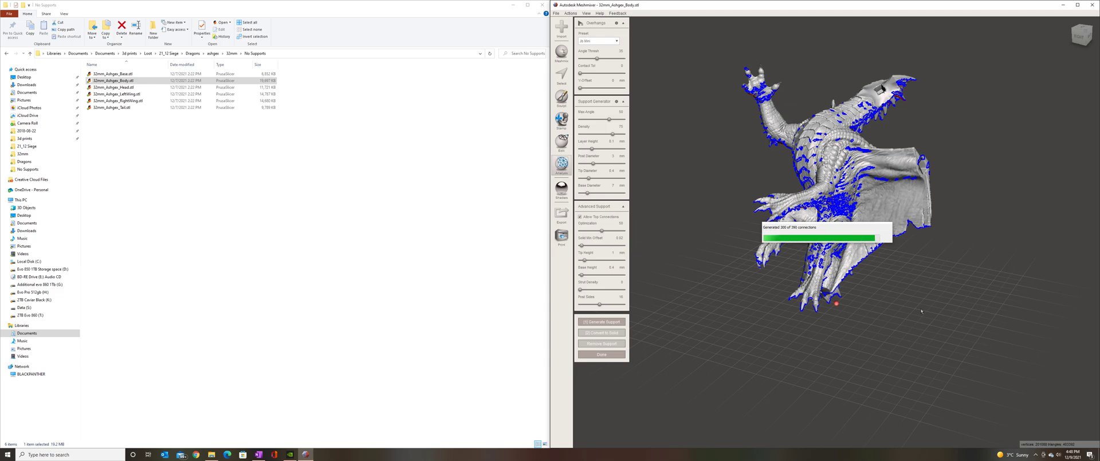
- Let support generation finish so branching struts fill under the dragon's overhangs
{"action": "left_click", "coordinate": [601, 320]}
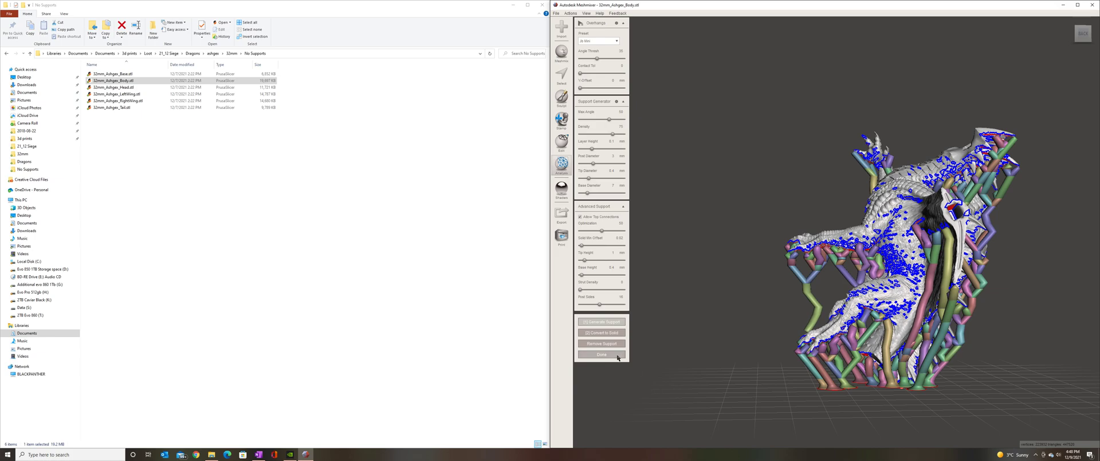
- Commit the generated supports to the model with Done, leaving the Overhangs tool
{"action": "left_click", "coordinate": [561, 165]}
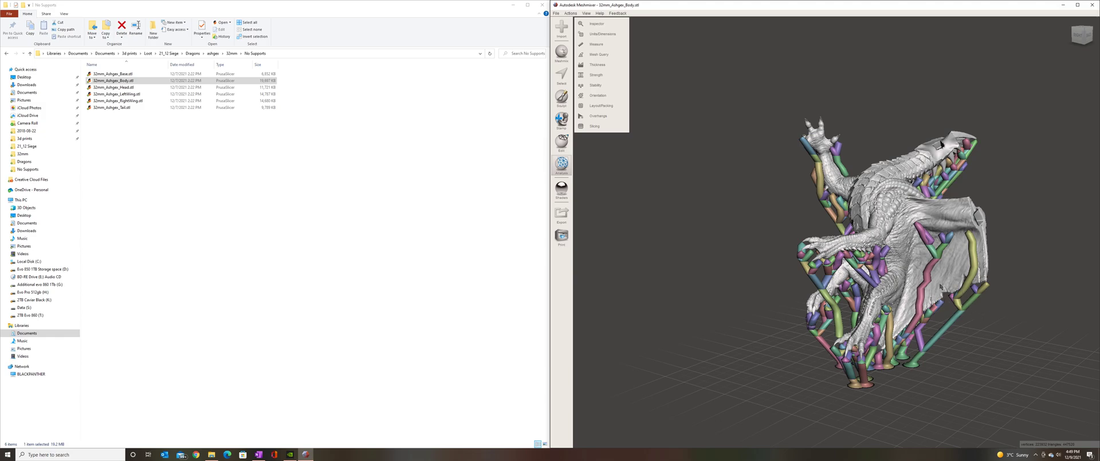
{"action": "mouse_move", "coordinate": [732, 318]}
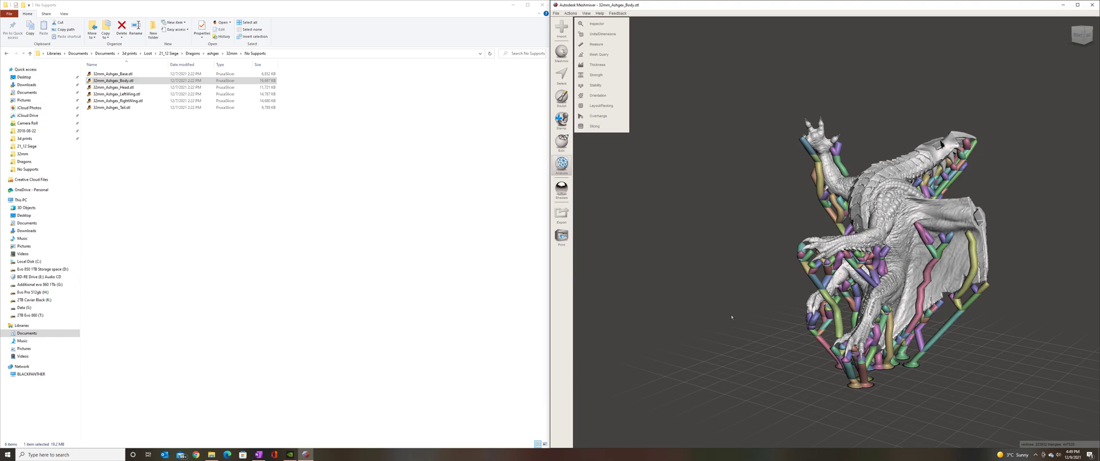
{"action": "mouse_move", "coordinate": [723, 317]}
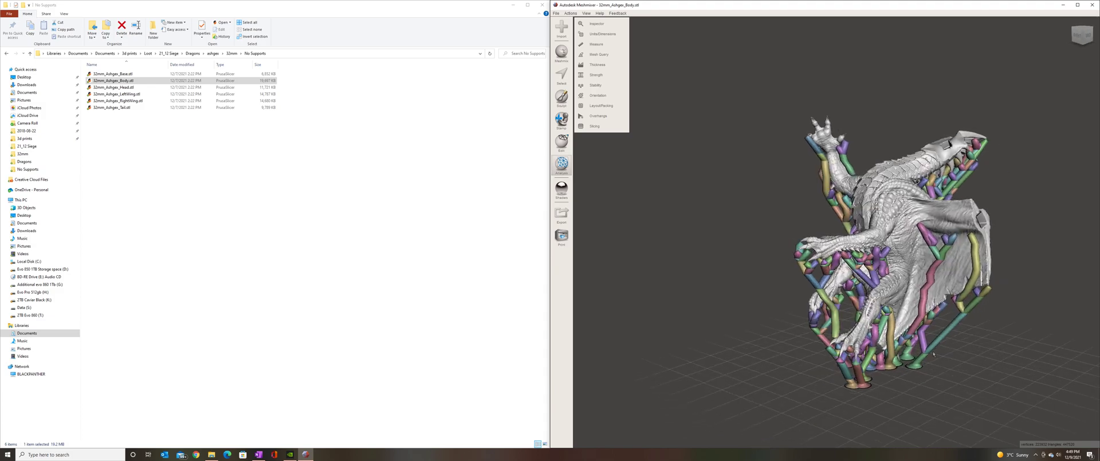
{"action": "mouse_move", "coordinate": [618, 166]}
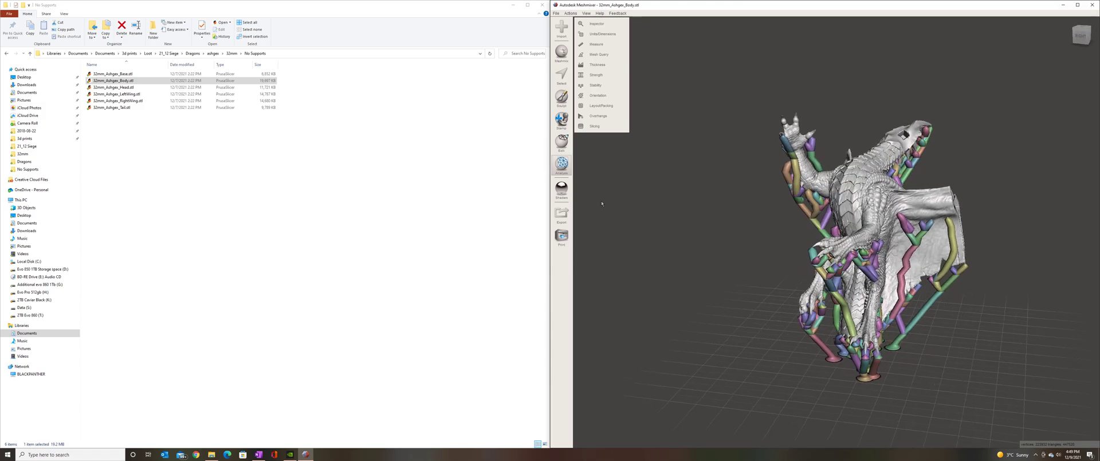
- Separate the model into shells and select the support shells in the Object Browser, skipping the body
{"action": "left_click", "coordinate": [562, 143]}
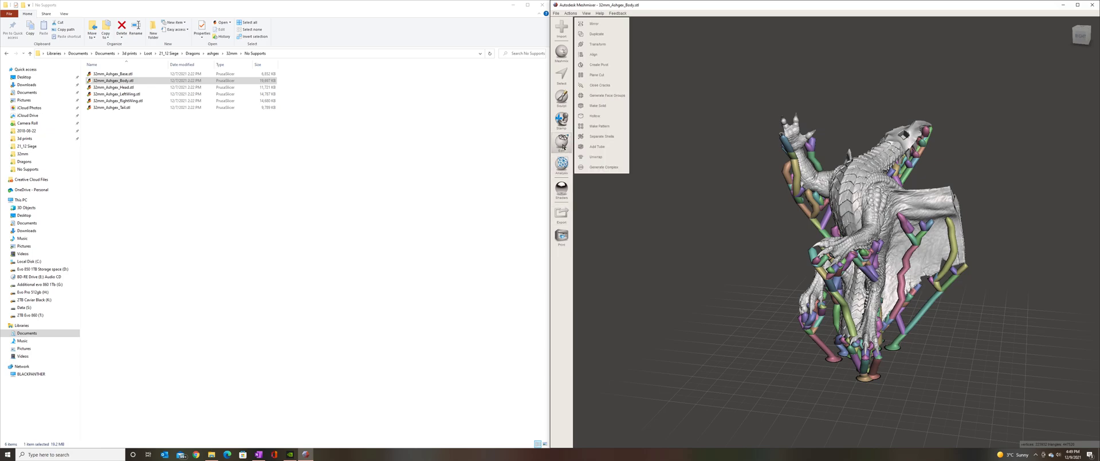
{"action": "mouse_move", "coordinate": [597, 137]}
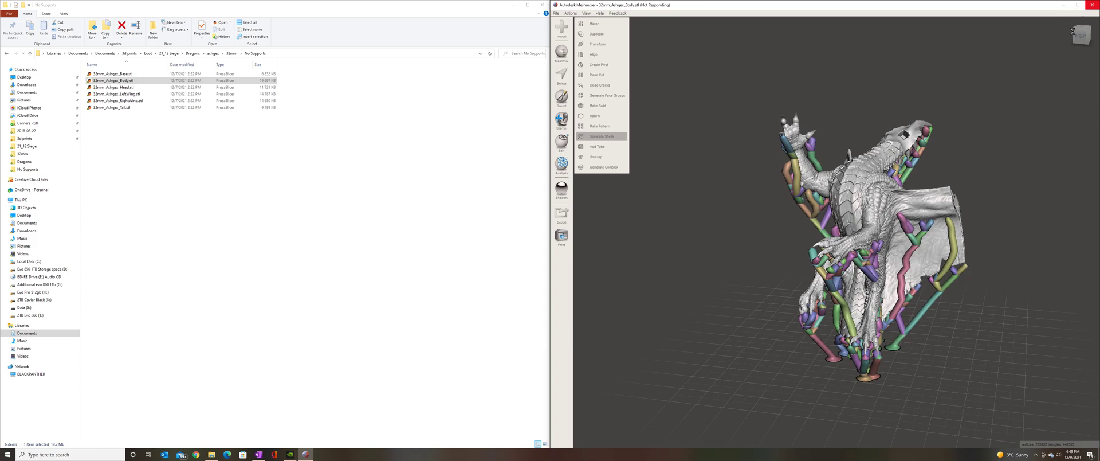
{"action": "mouse_move", "coordinate": [754, 260]}
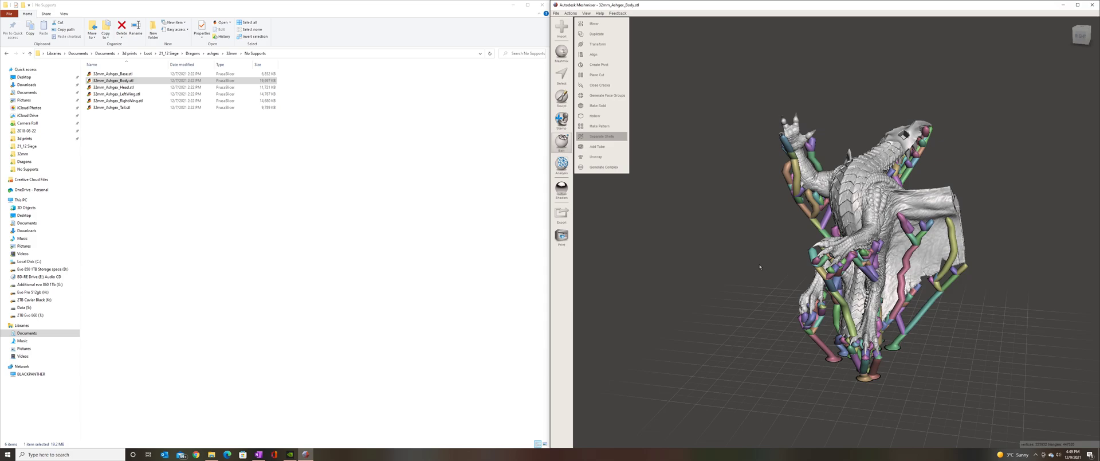
{"action": "left_click", "coordinate": [601, 137]}
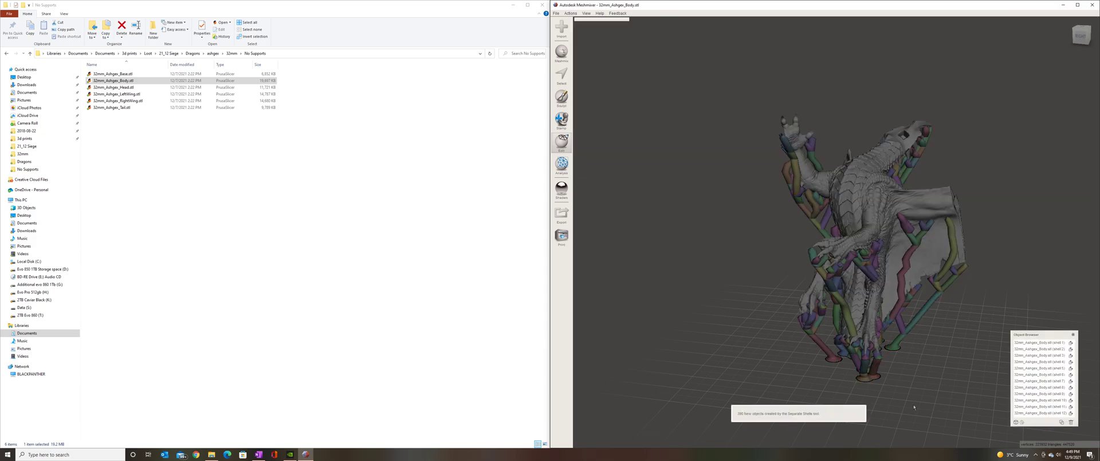
{"action": "mouse_move", "coordinate": [1033, 365]}
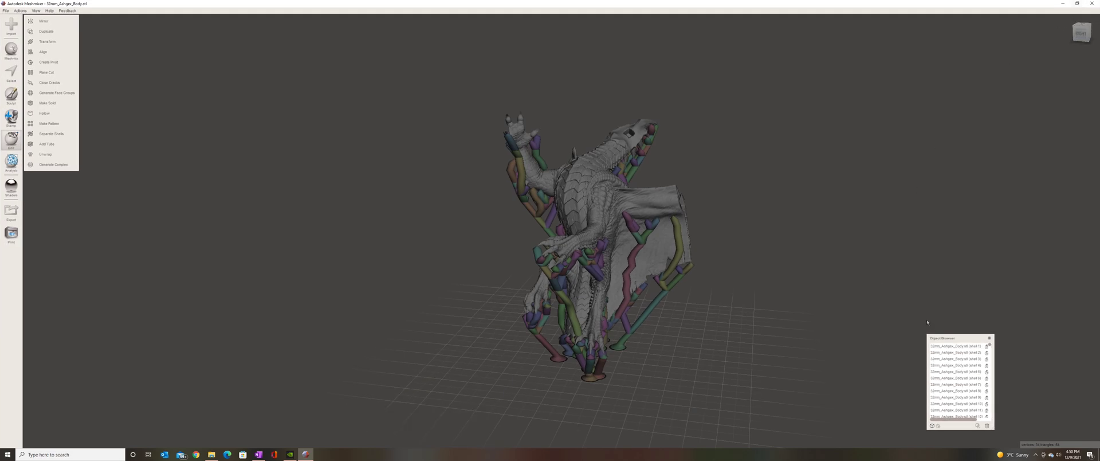
{"action": "left_click", "coordinate": [958, 344]}
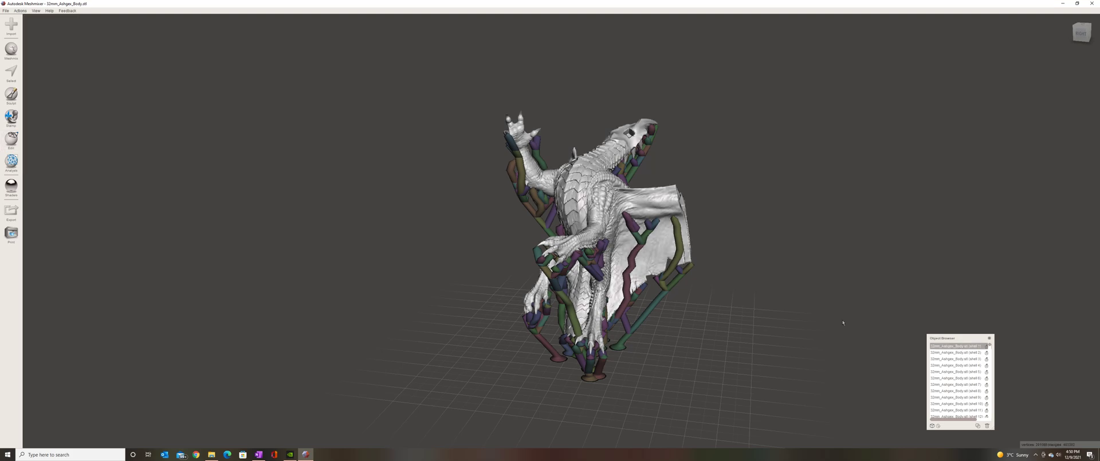
{"action": "left_click", "coordinate": [958, 352]}
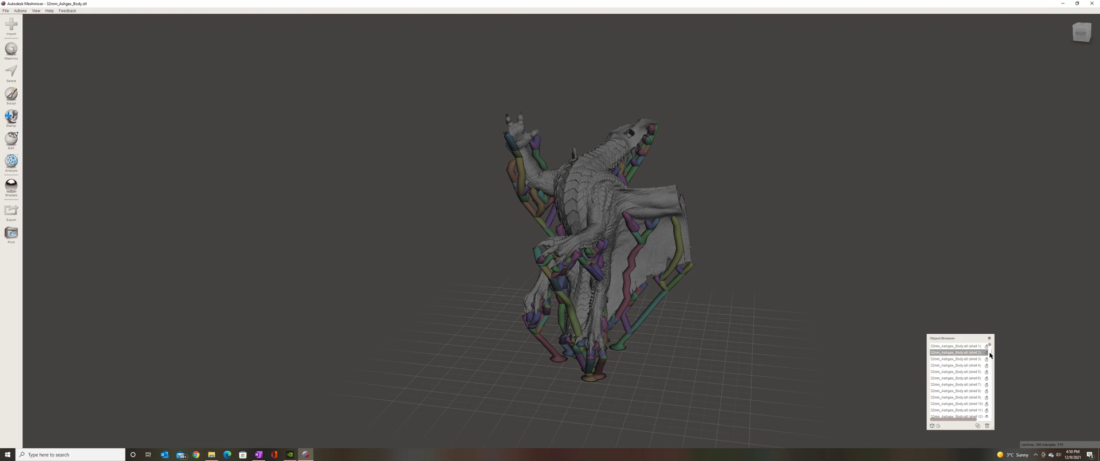
{"action": "mouse_move", "coordinate": [991, 434]}
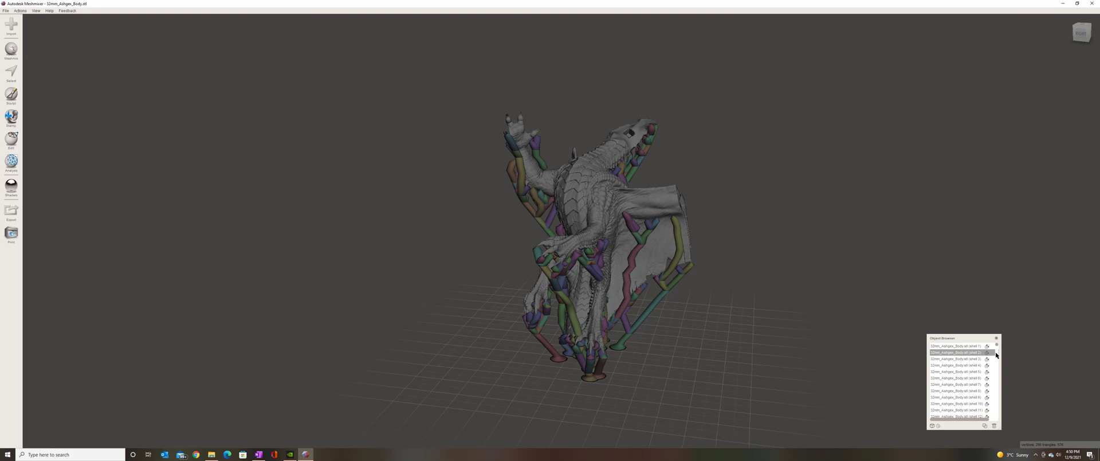
{"action": "scroll", "scroll_direction": "down", "scroll_amount": 3}
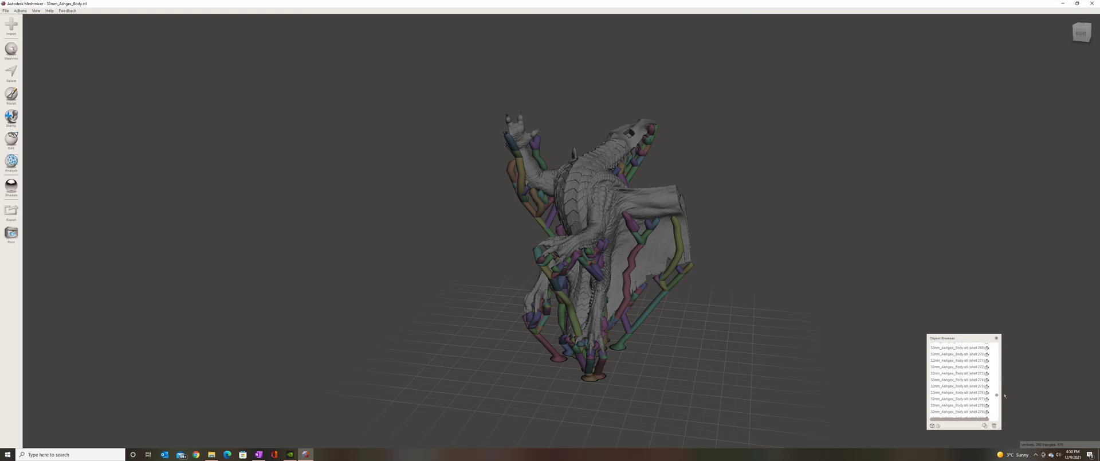
{"action": "scroll", "scroll_direction": "down", "scroll_amount": 3}
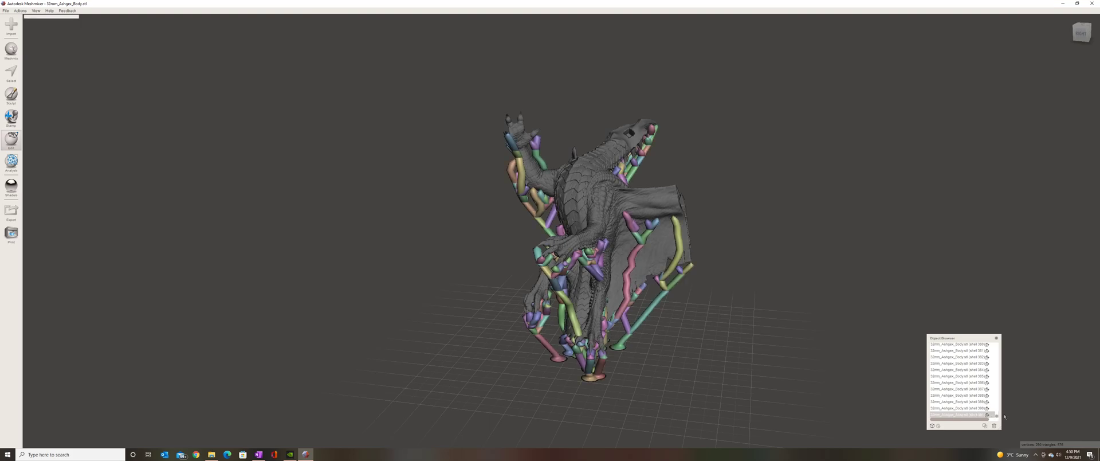
- Combine the selected support shells into one object and select it beside the body
{"action": "left_click", "coordinate": [19, 11]}
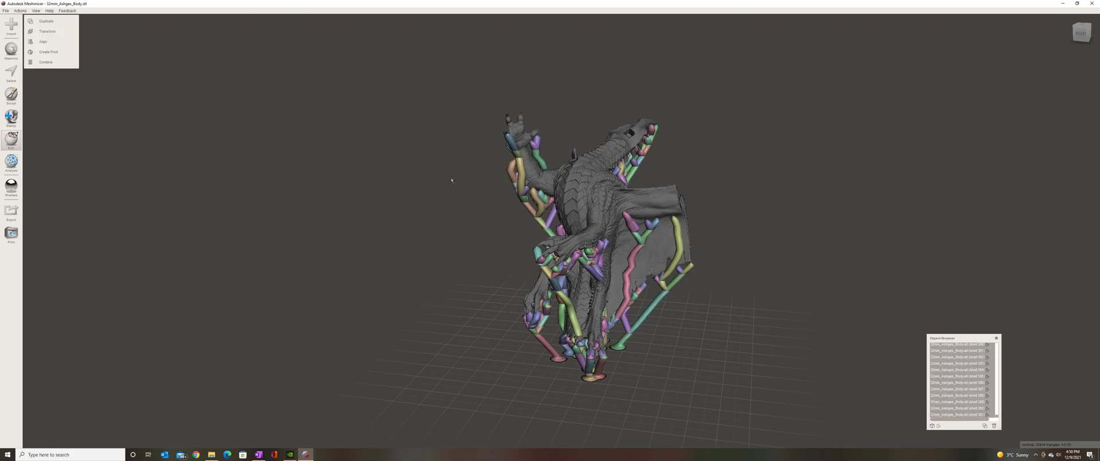
{"action": "mouse_move", "coordinate": [46, 62]}
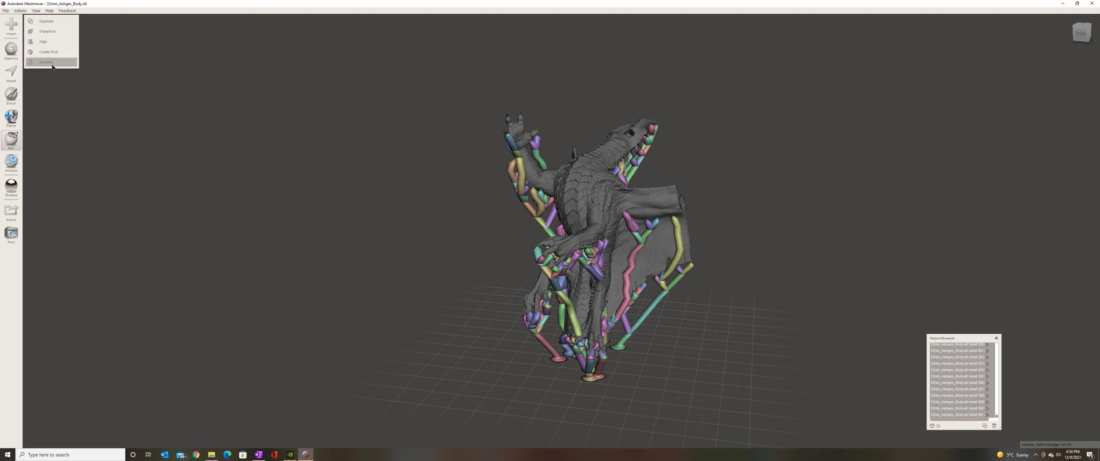
{"action": "mouse_move", "coordinate": [482, 271]}
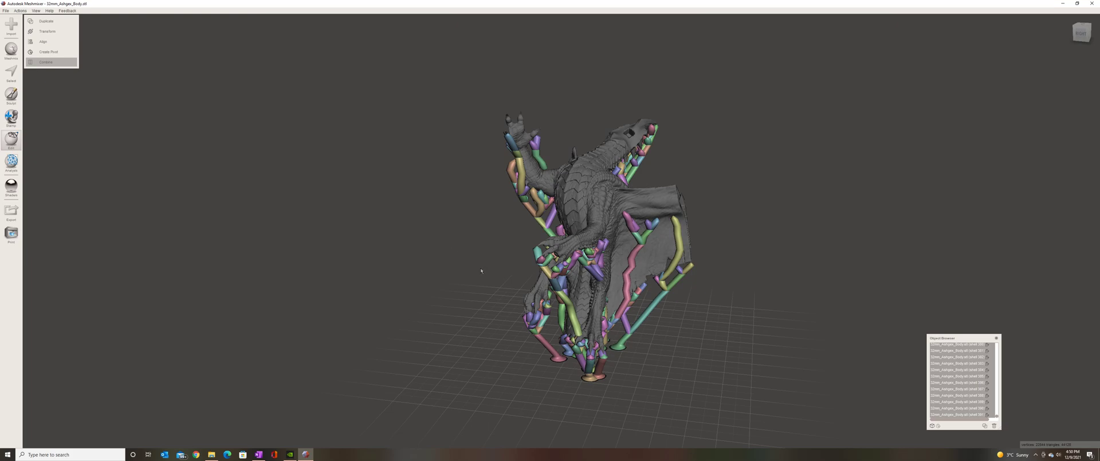
{"action": "mouse_move", "coordinate": [1024, 404]}
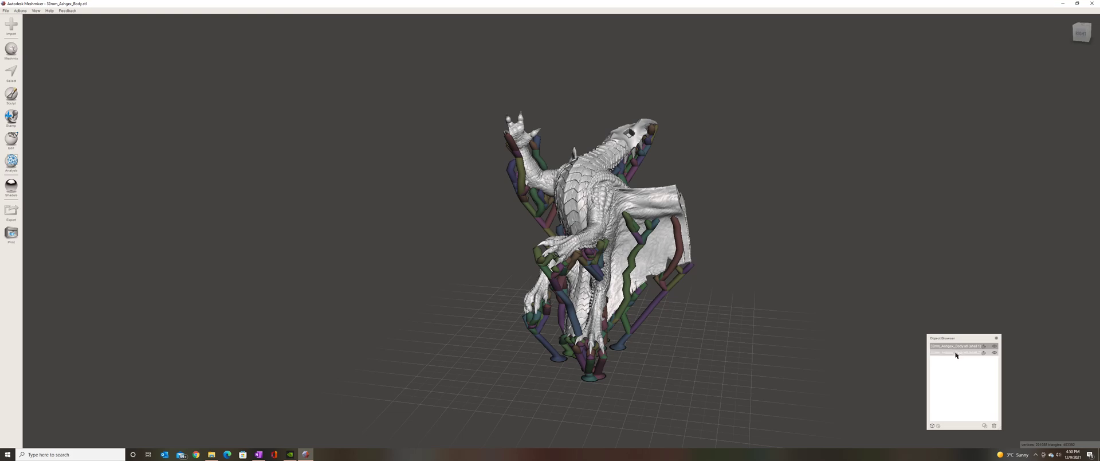
{"action": "left_click", "coordinate": [961, 352]}
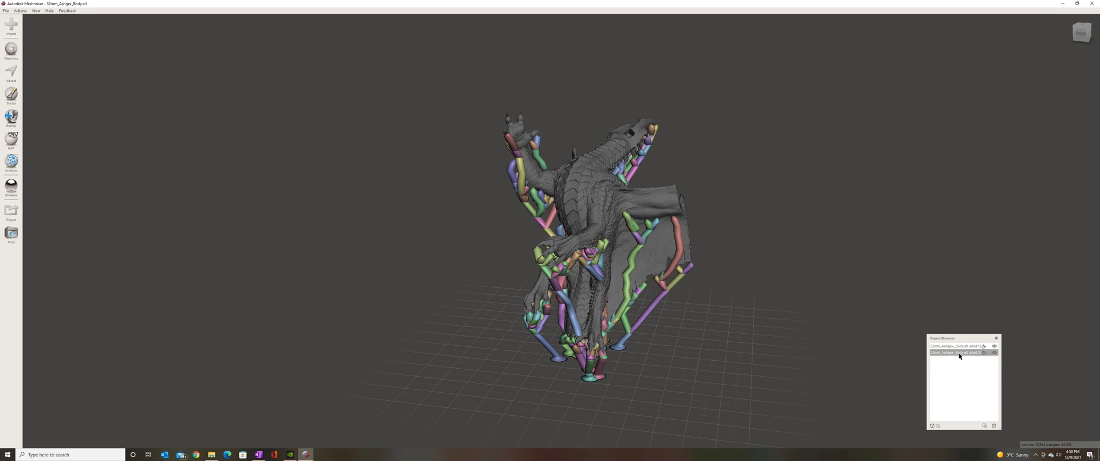
{"action": "mouse_move", "coordinate": [3, 215]}
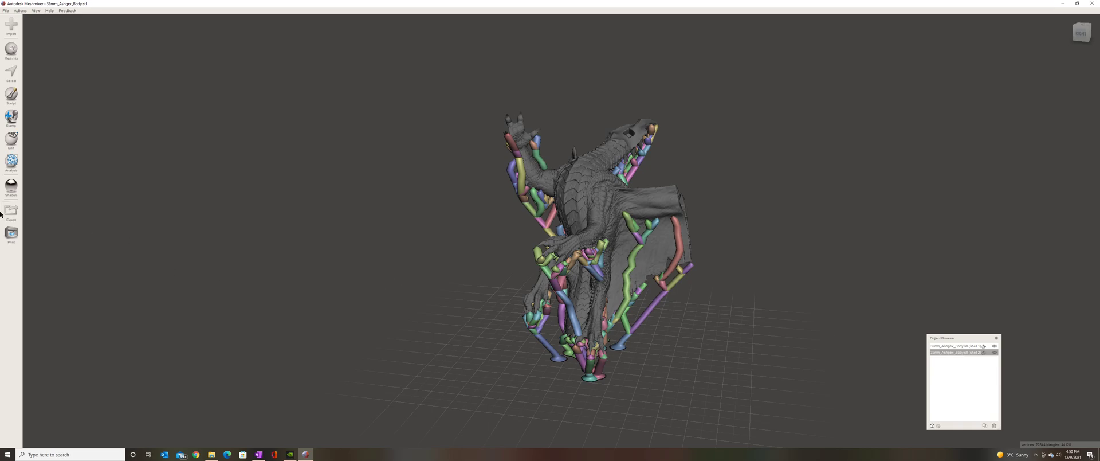
- Start exporting the supports mesh, browse to the 32mm folder, then cancel the export
{"action": "left_click", "coordinate": [11, 211]}
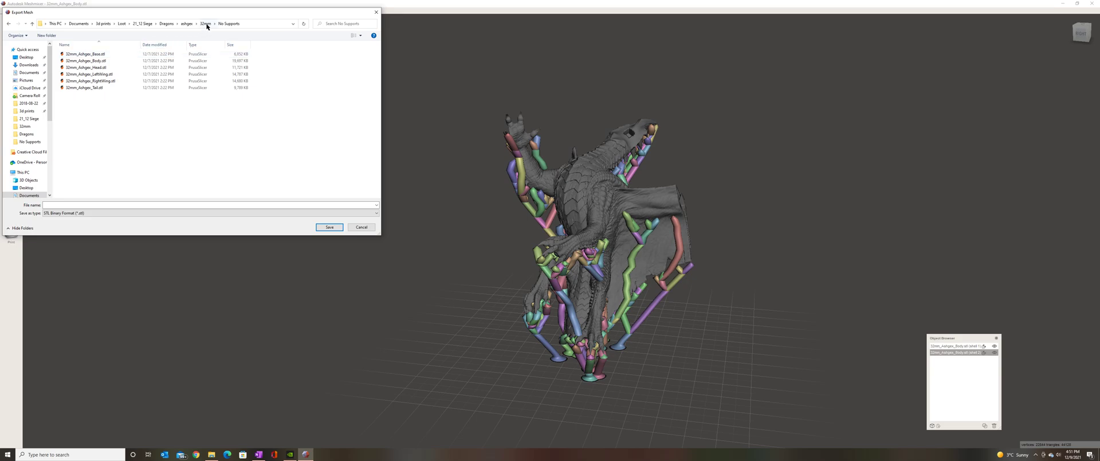
{"action": "left_click", "coordinate": [204, 23]}
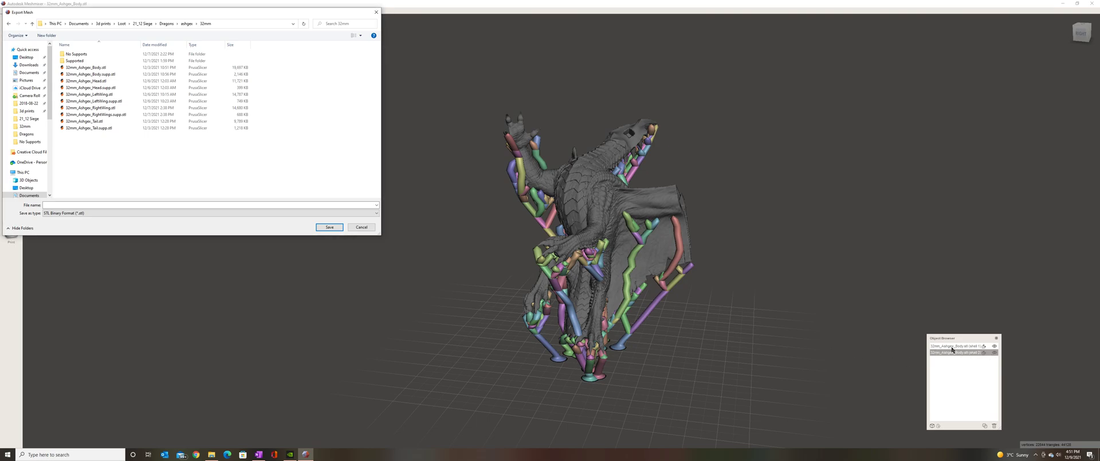
{"action": "mouse_move", "coordinate": [950, 360]}
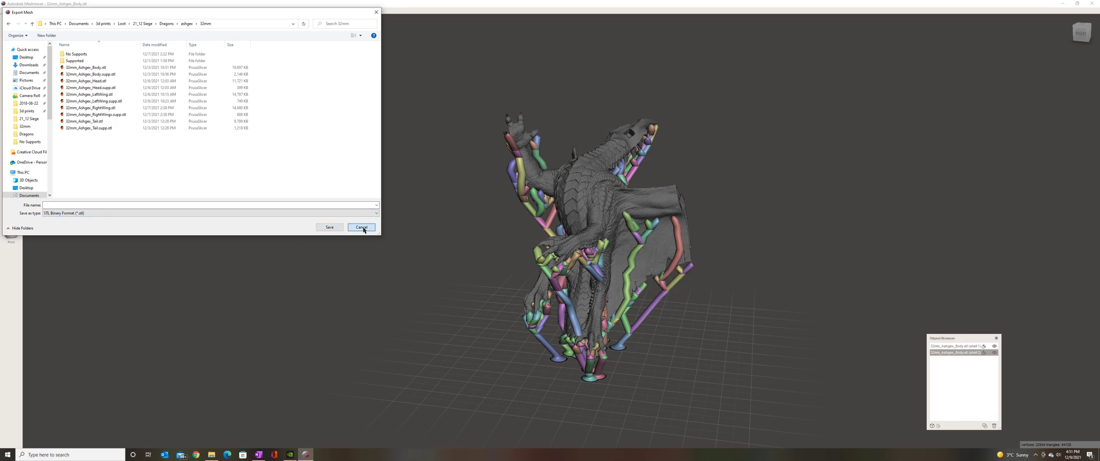
{"action": "left_click", "coordinate": [361, 226]}
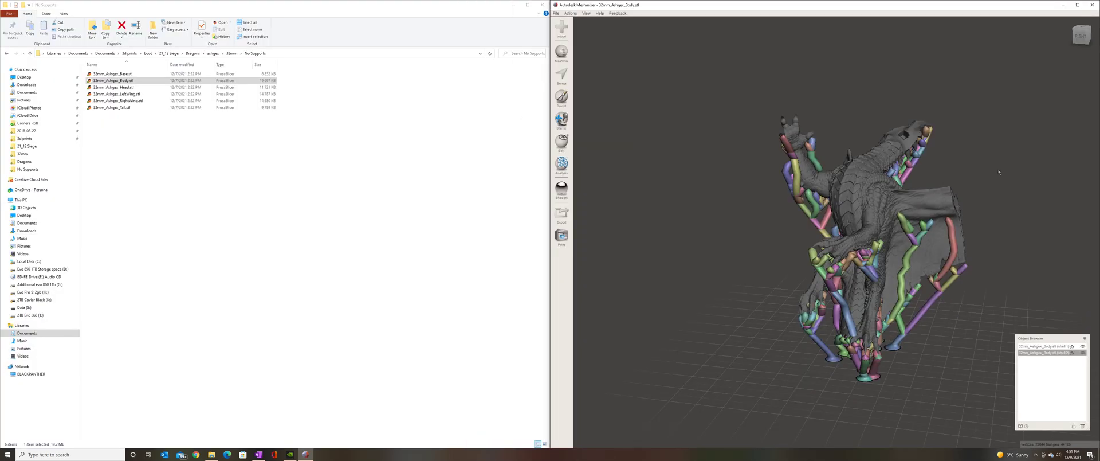
{"action": "mouse_move", "coordinate": [918, 250]}
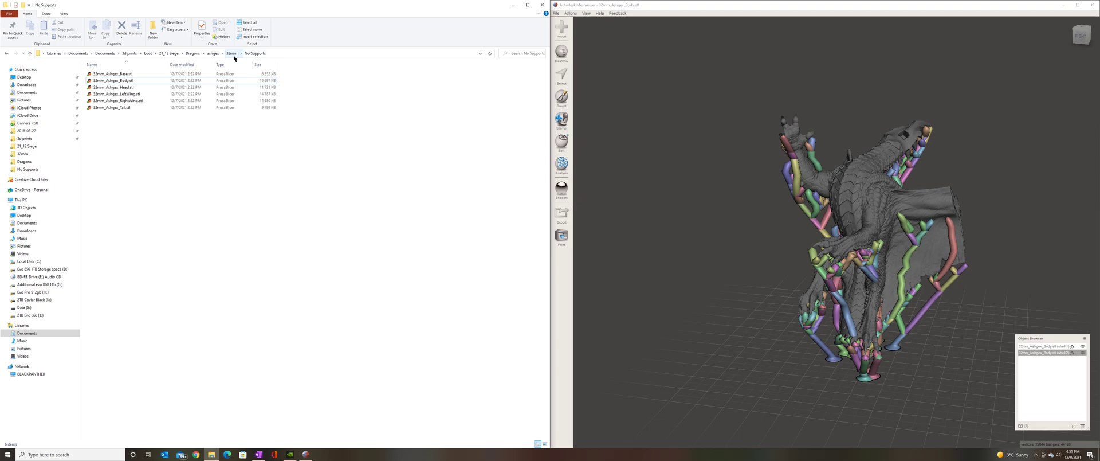
- Load 32mm_Ashgar_Body.stl into PrusaSlicer and add the Body_supp STL as a second part
{"action": "left_click", "coordinate": [230, 54]}
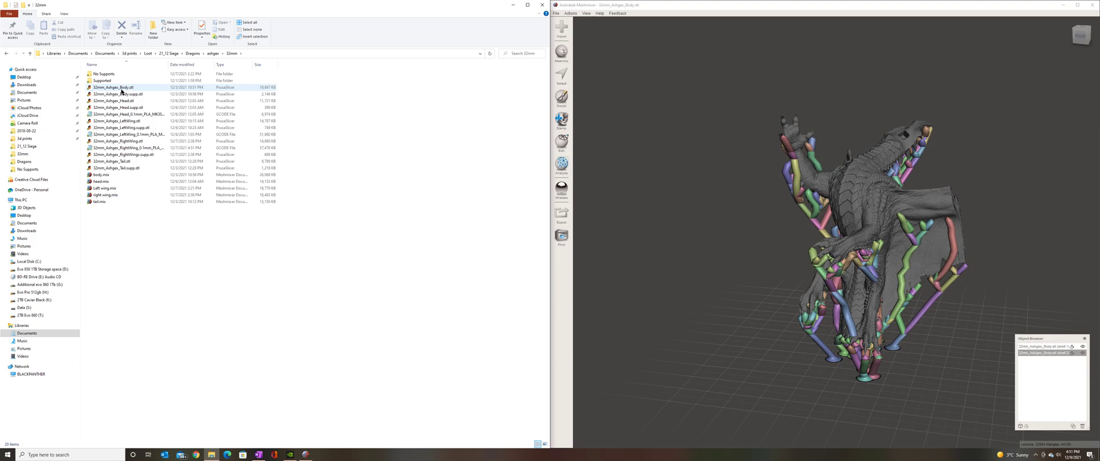
{"action": "double_click", "coordinate": [116, 87]}
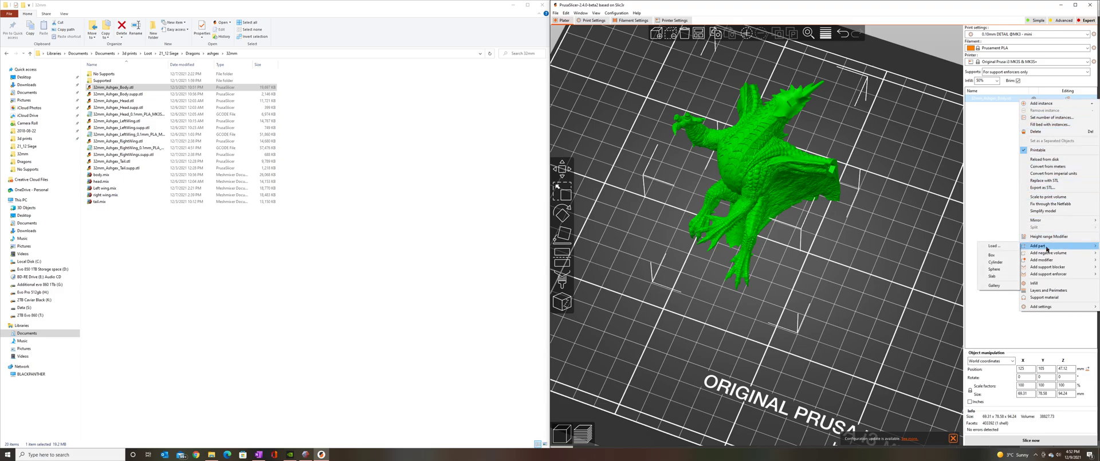
{"action": "left_click", "coordinate": [992, 245]}
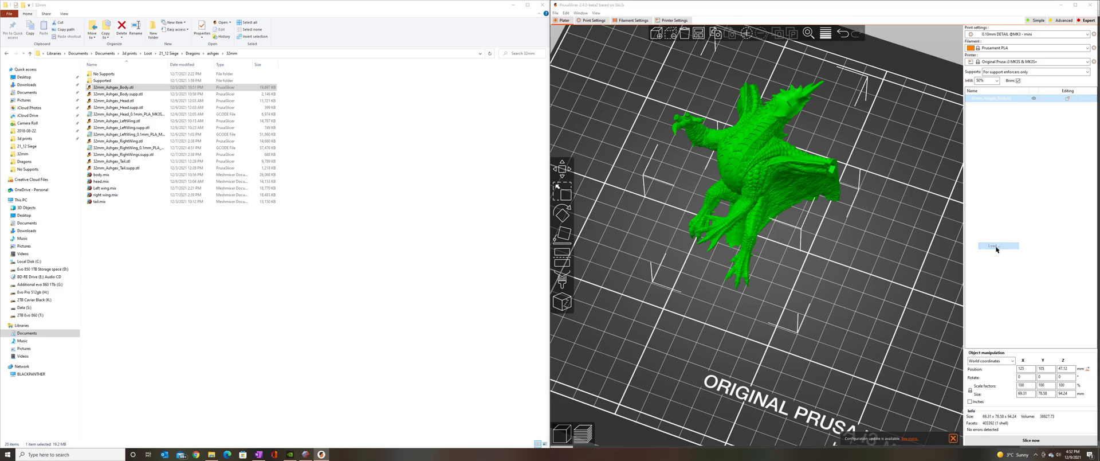
{"action": "left_click", "coordinate": [994, 245]}
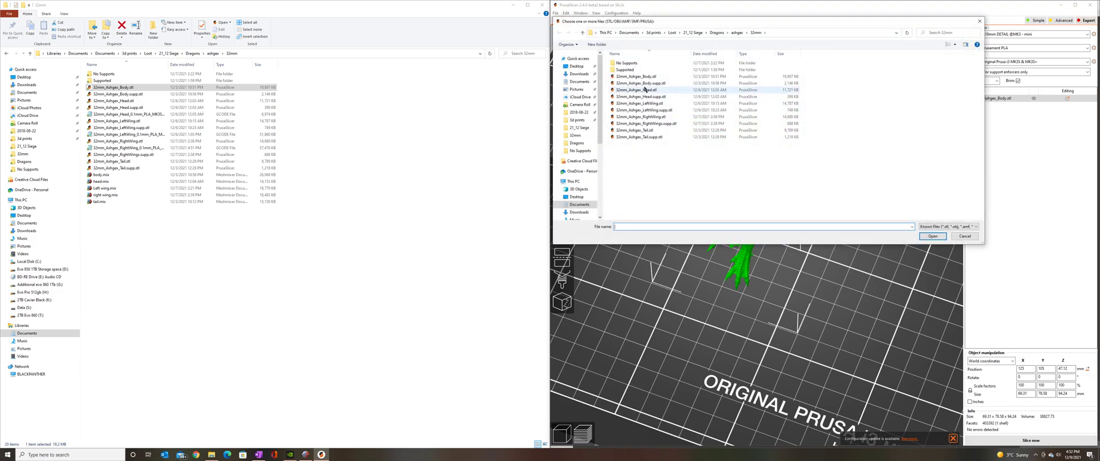
{"action": "left_click", "coordinate": [932, 236]}
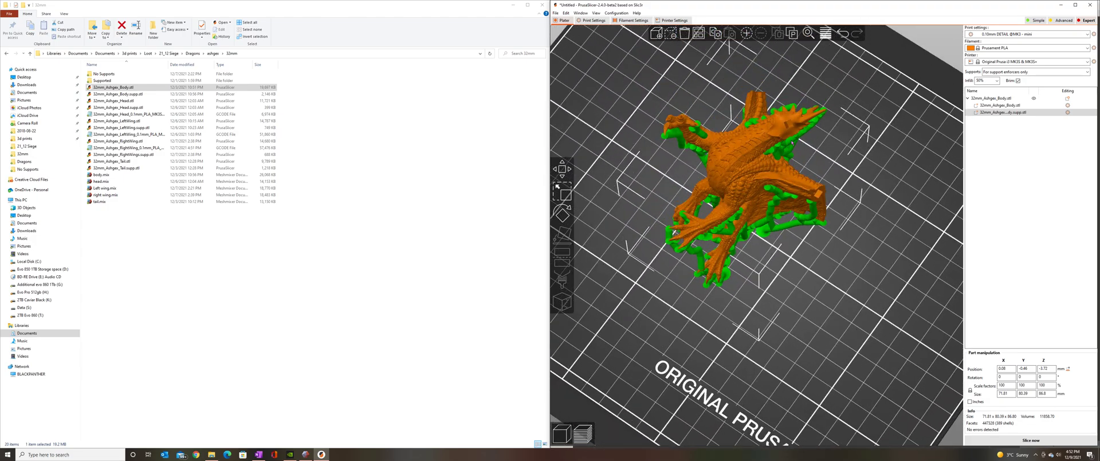
{"action": "mouse_move", "coordinate": [1031, 37]}
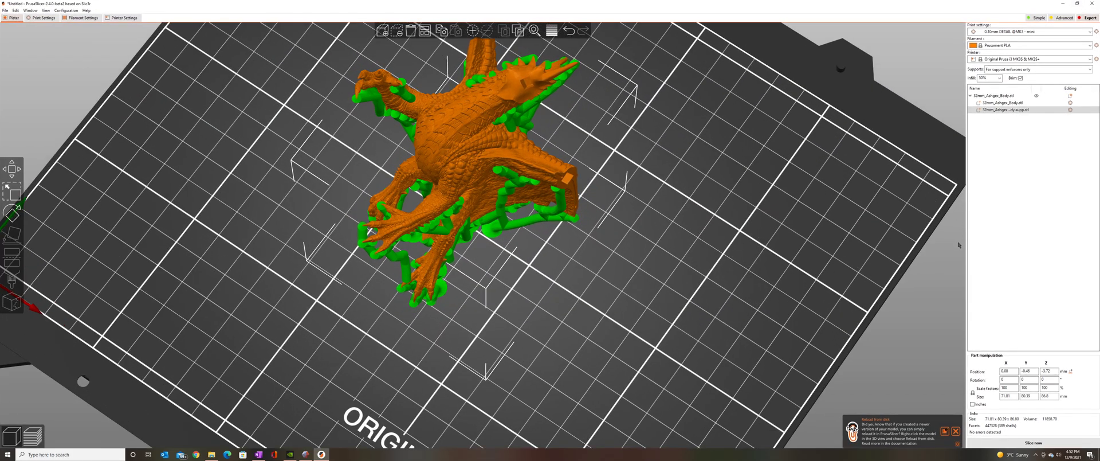
{"action": "mouse_move", "coordinate": [711, 221]}
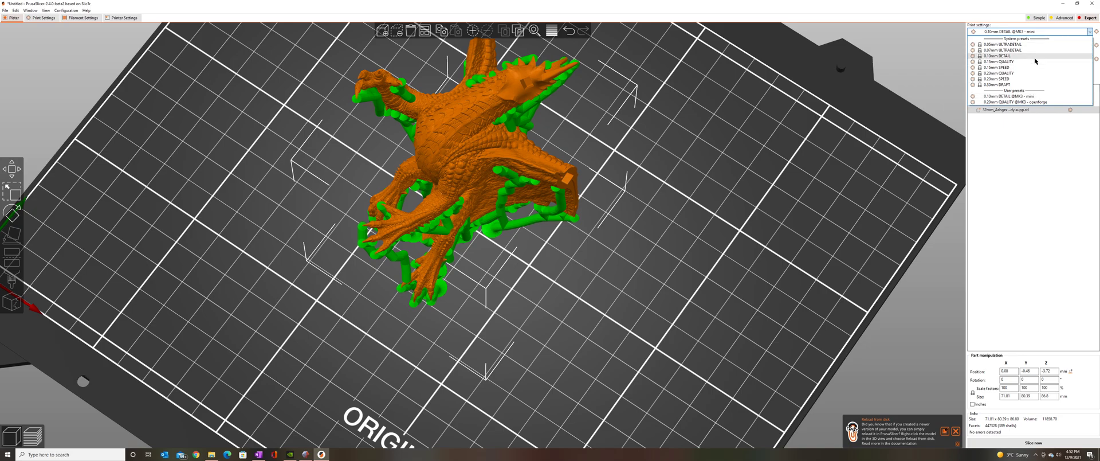
- Select the 0.10mm DETAIL print profile, leaving supports for enforcers only
{"action": "left_click", "coordinate": [1000, 55]}
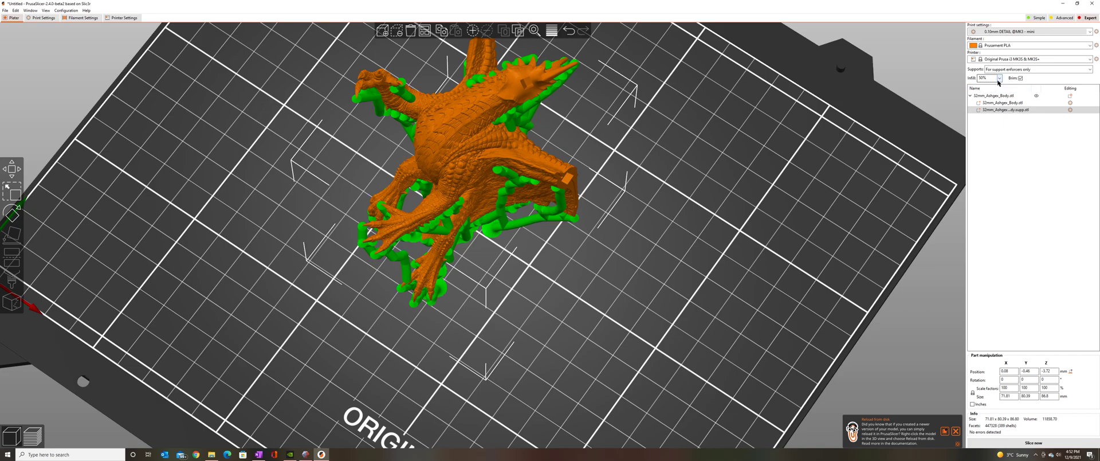
{"action": "mouse_move", "coordinate": [981, 78]}
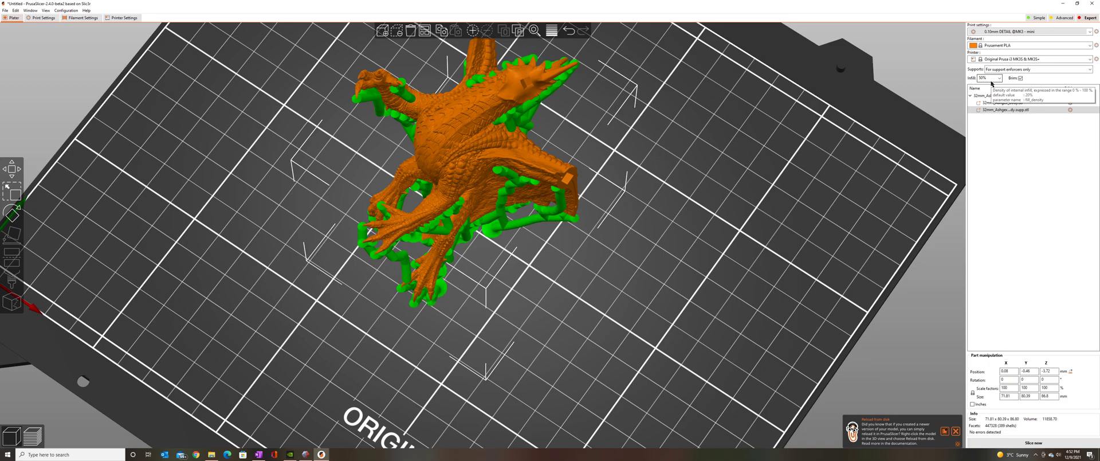
{"action": "mouse_move", "coordinate": [984, 92]}
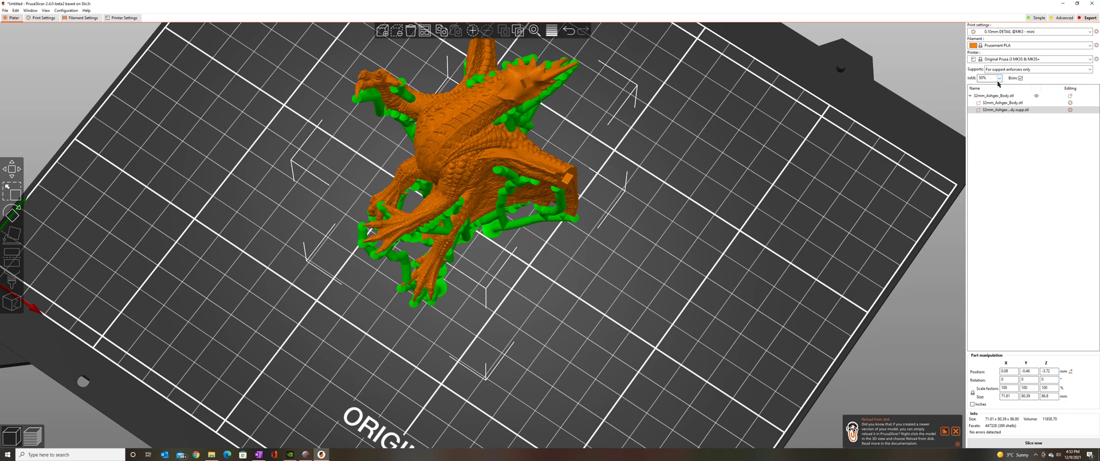
{"action": "mouse_move", "coordinate": [1021, 78]}
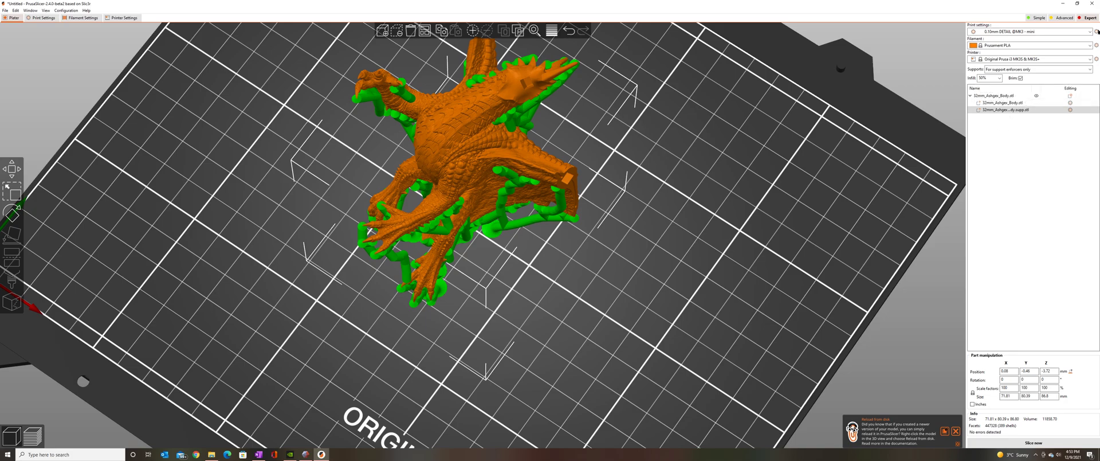
{"action": "left_click", "coordinate": [42, 17]}
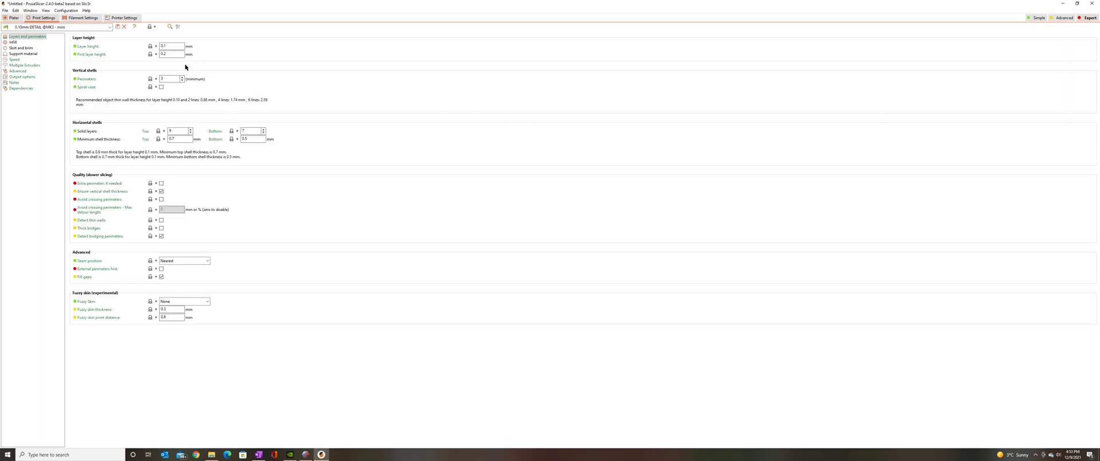
{"action": "left_click", "coordinate": [12, 43]}
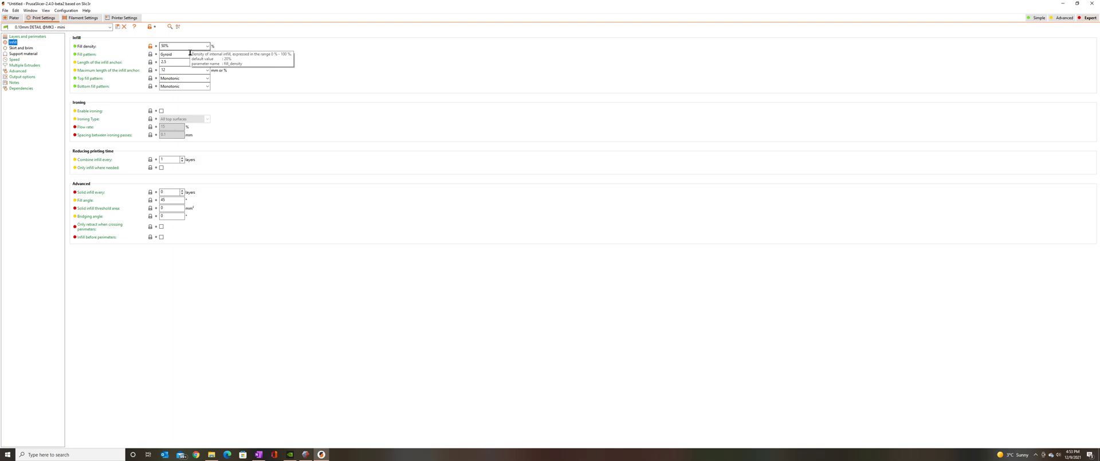
{"action": "left_click", "coordinate": [23, 54]}
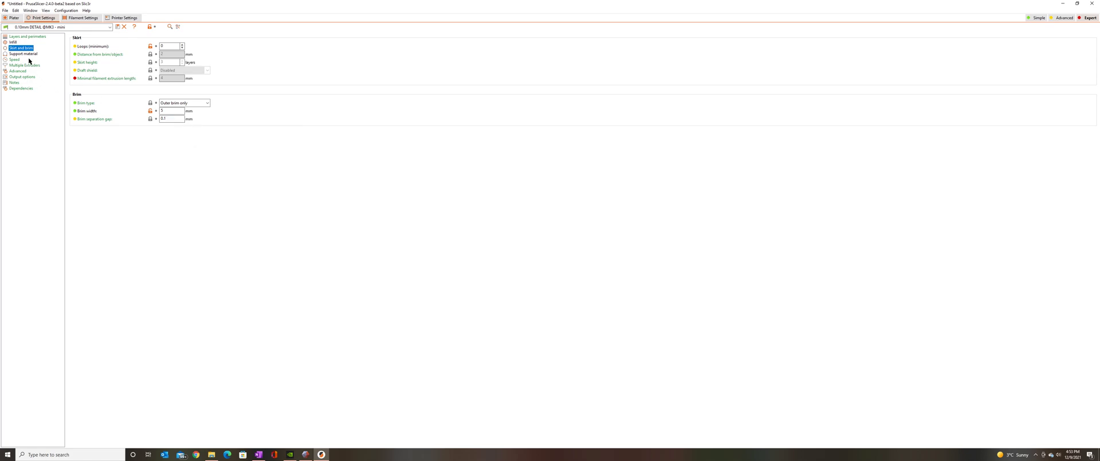
{"action": "left_click", "coordinate": [23, 54]}
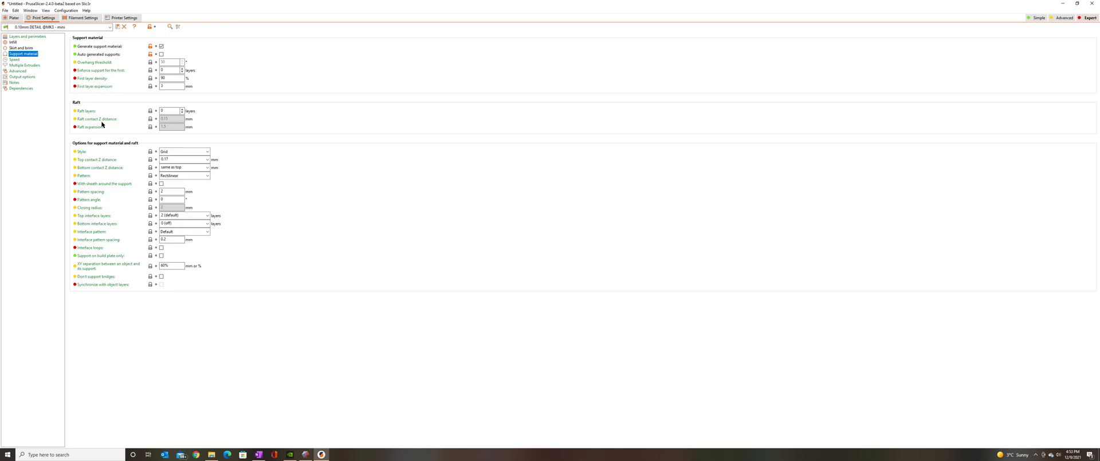
{"action": "mouse_move", "coordinate": [100, 46]}
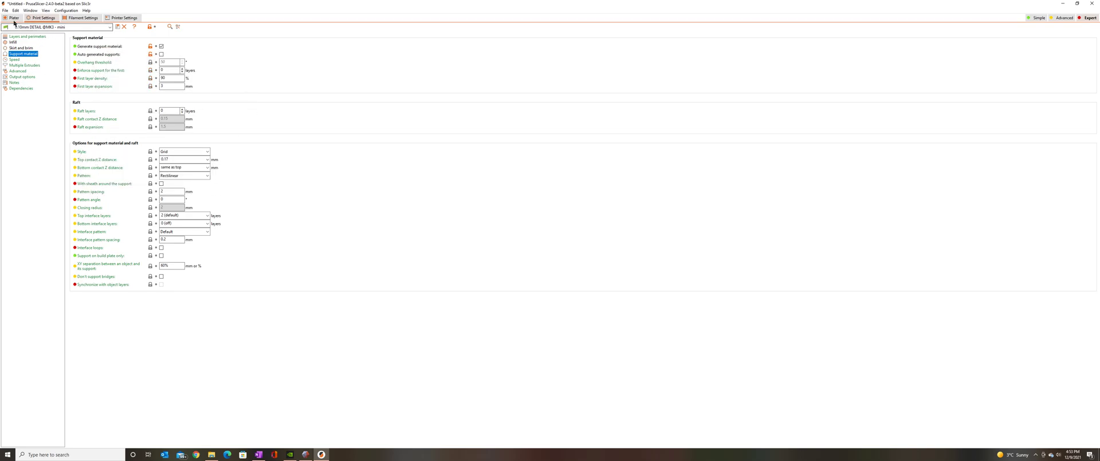
{"action": "left_click", "coordinate": [13, 18]}
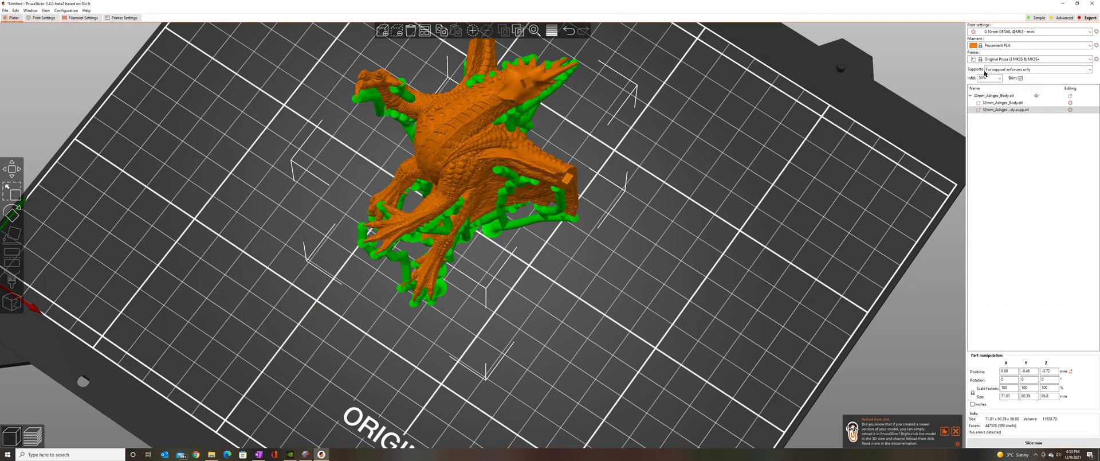
{"action": "mouse_move", "coordinate": [801, 285]}
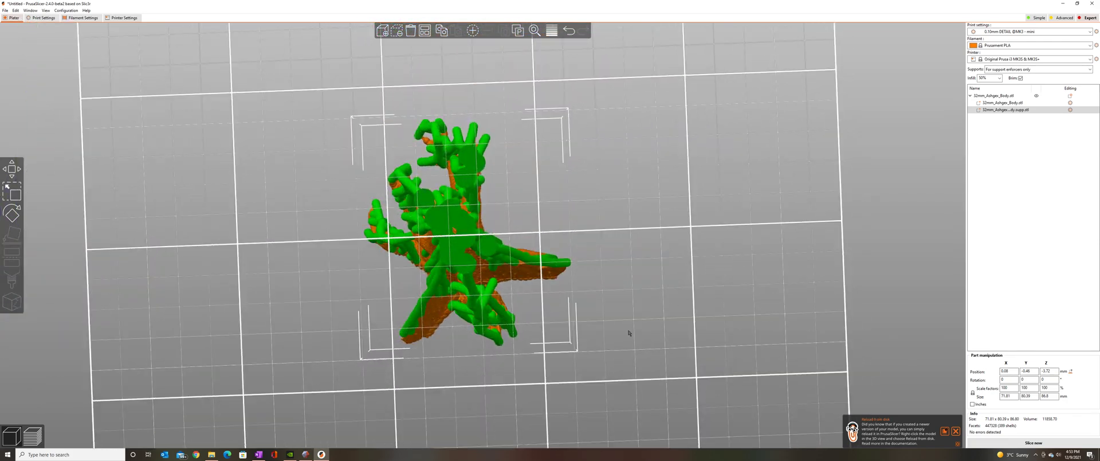
{"action": "scroll", "scroll_direction": "up", "scroll_amount": 3}
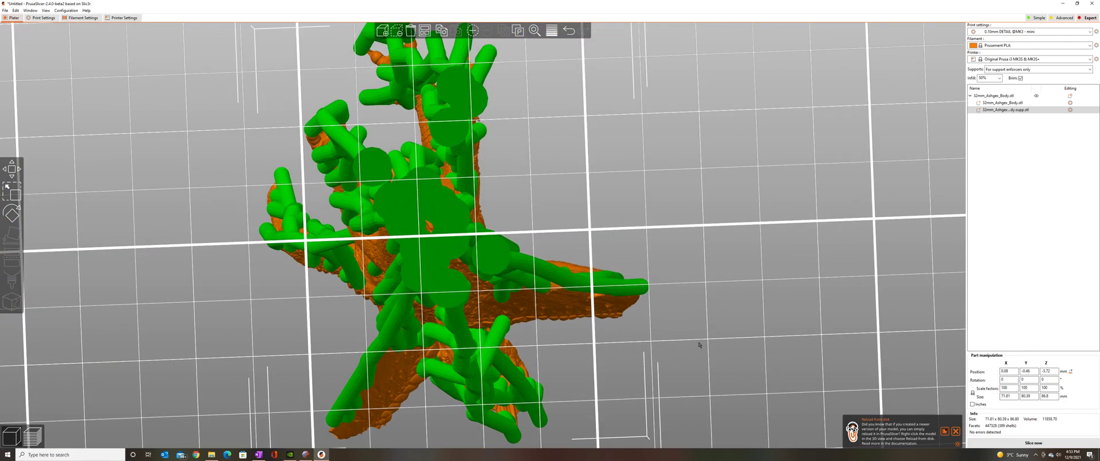
{"action": "mouse_move", "coordinate": [680, 265]}
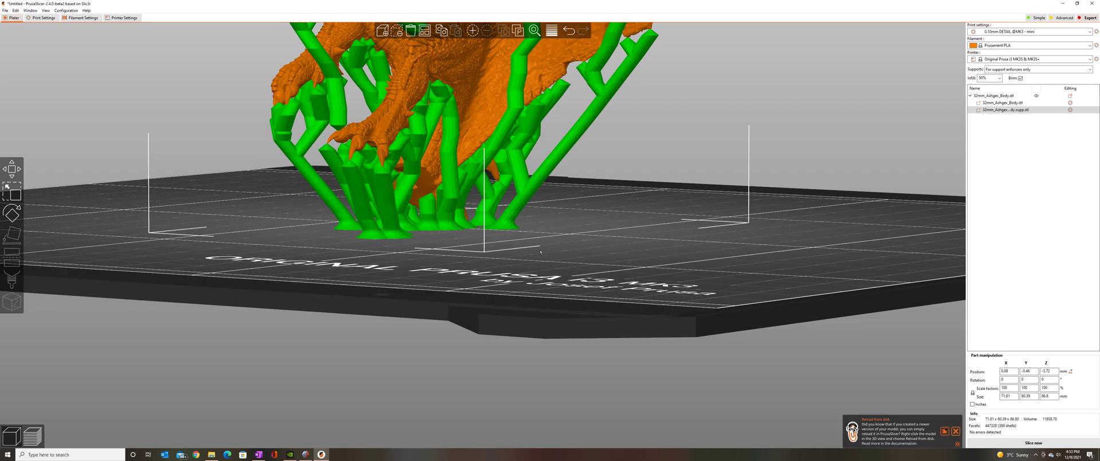
{"action": "mouse_move", "coordinate": [644, 54]}
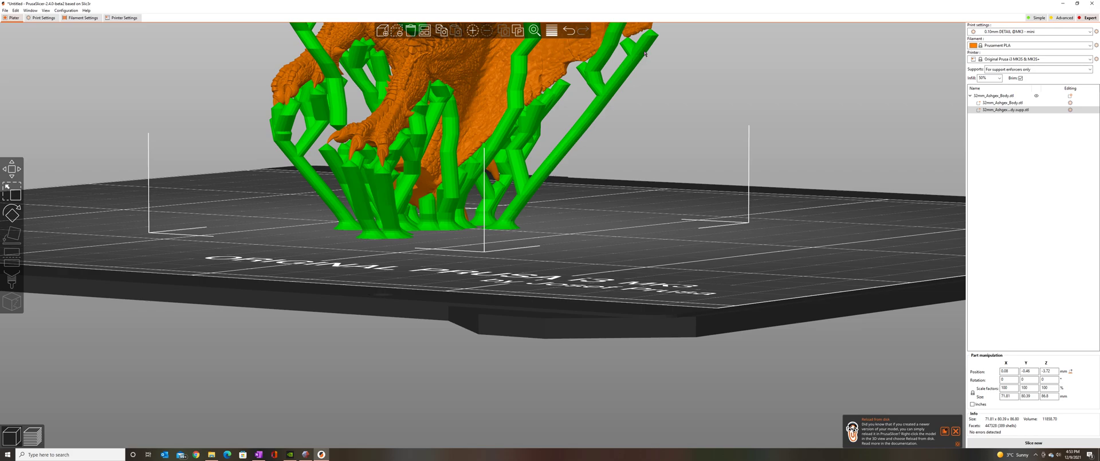
{"action": "mouse_move", "coordinate": [555, 110]}
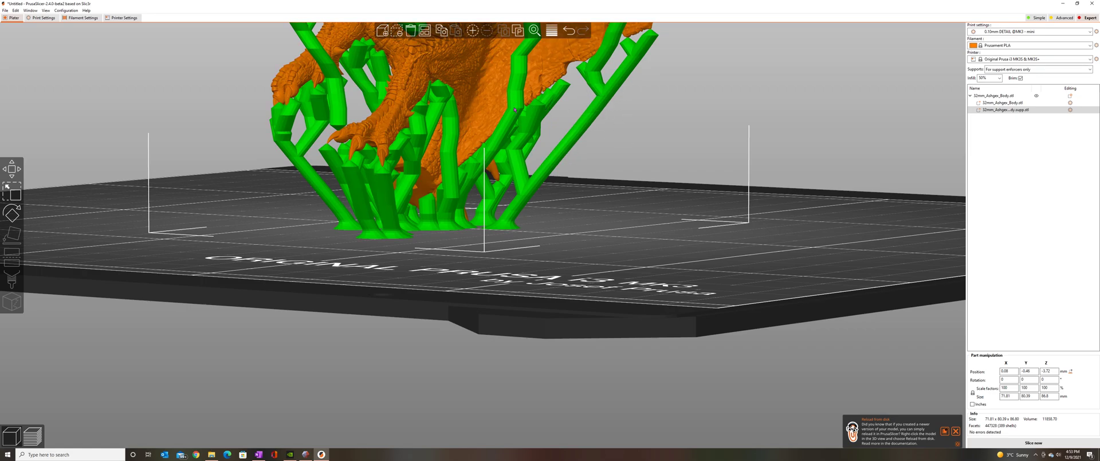
{"action": "mouse_move", "coordinate": [714, 253]}
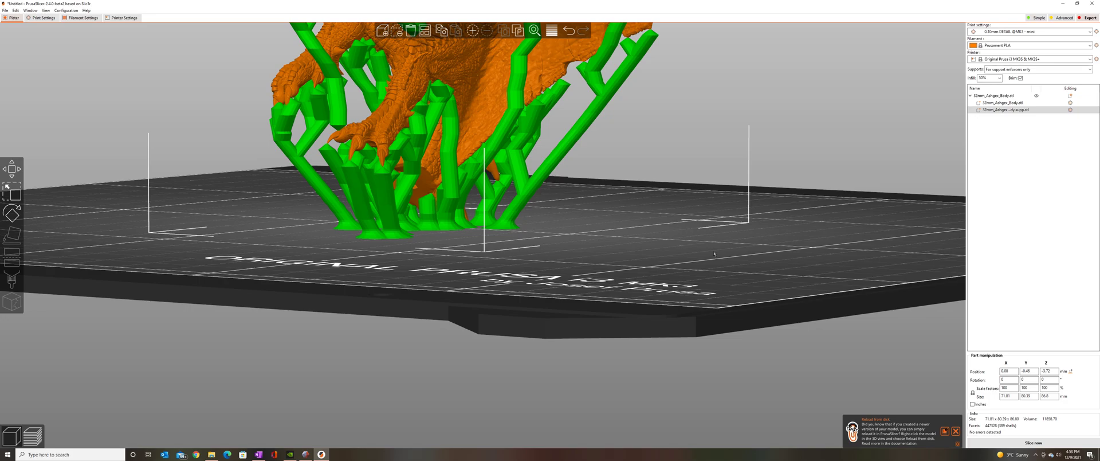
{"action": "mouse_move", "coordinate": [693, 291]}
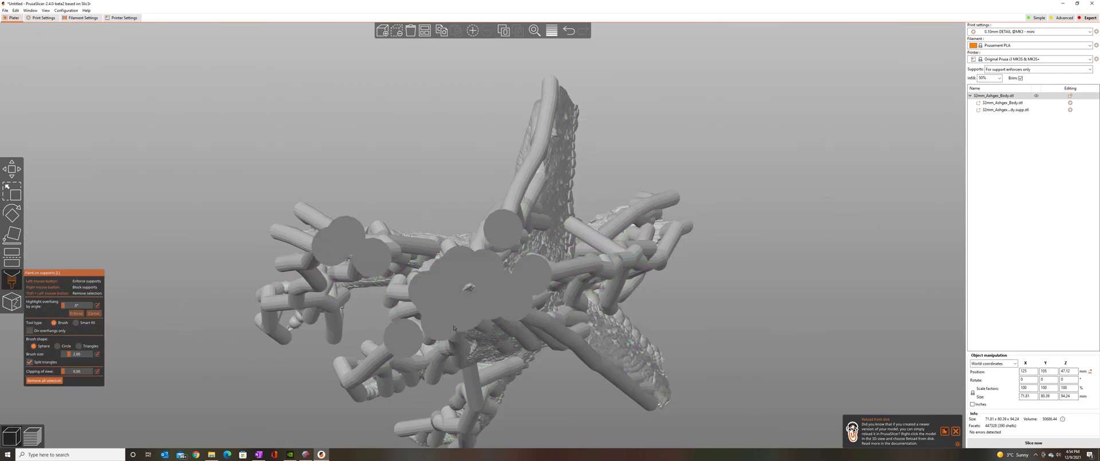
{"action": "mouse_move", "coordinate": [66, 353]}
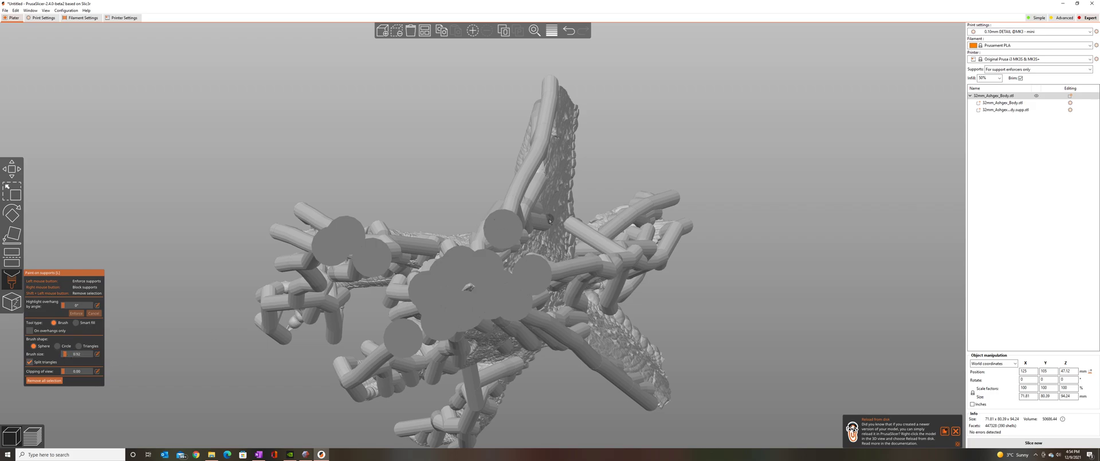
{"action": "mouse_move", "coordinate": [515, 193]}
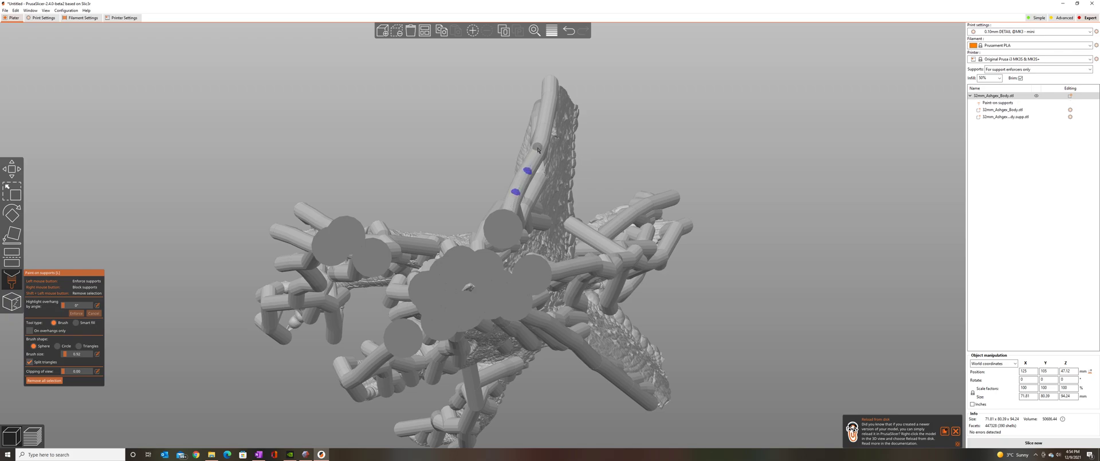
- Paint support-enforcer spots on the tall, right-hand and left-hand tree-support branches
{"action": "left_click", "coordinate": [537, 148]}
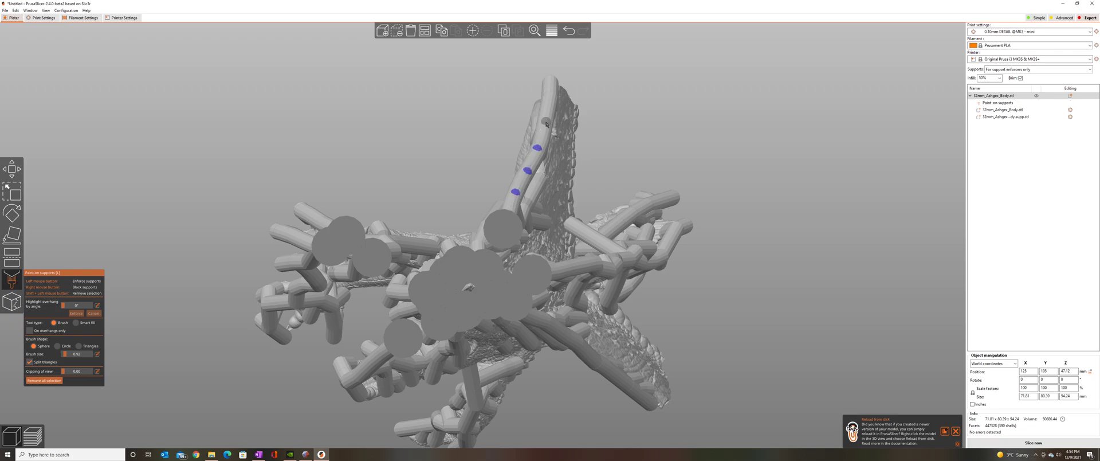
{"action": "left_click", "coordinate": [549, 82]}
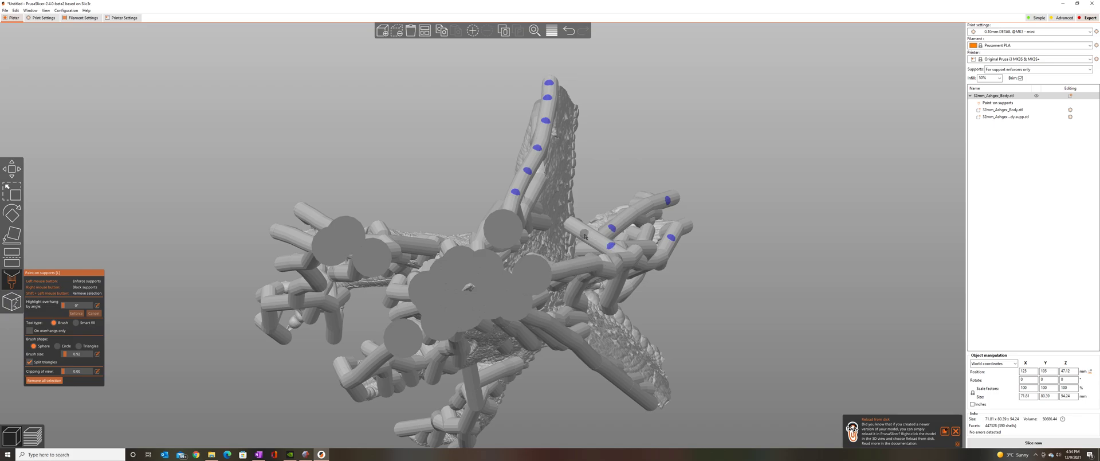
{"action": "left_click", "coordinate": [579, 234]}
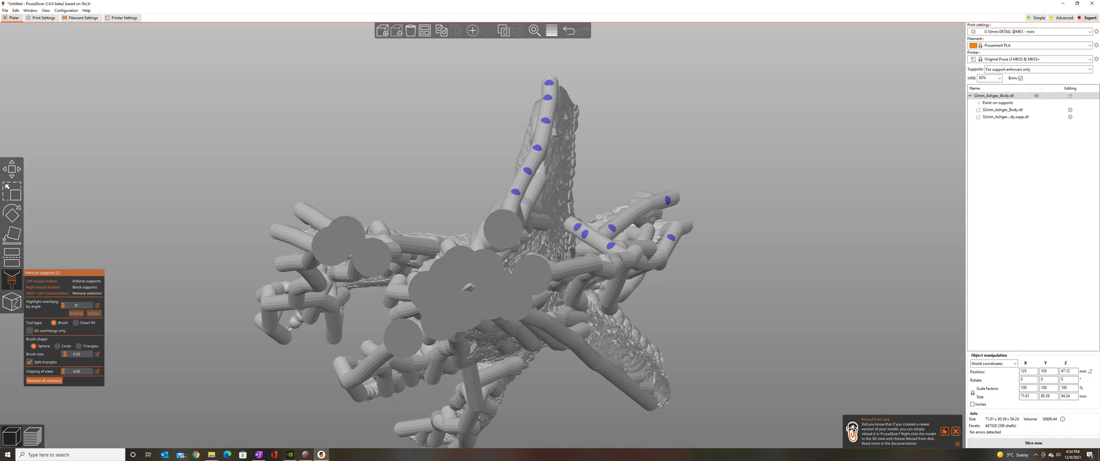
{"action": "mouse_move", "coordinate": [320, 221]}
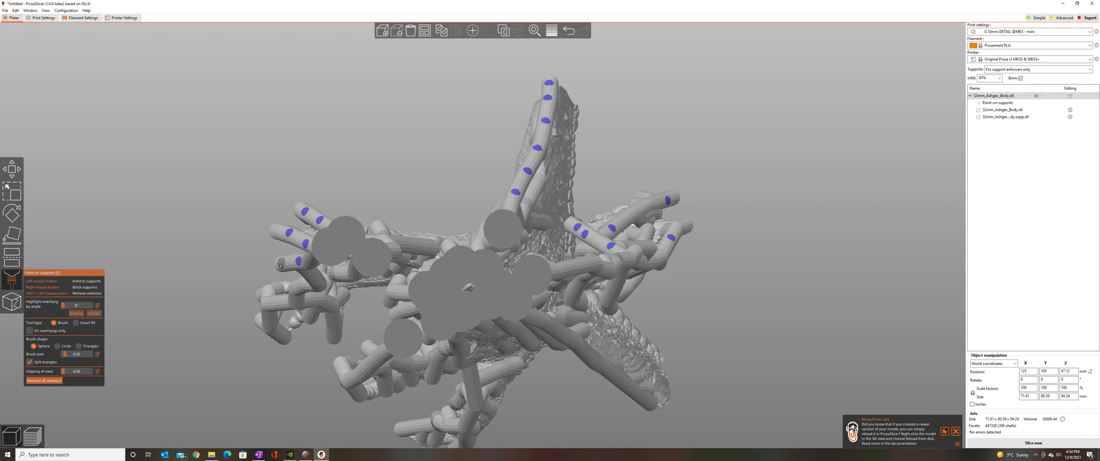
{"action": "left_click", "coordinate": [312, 280]}
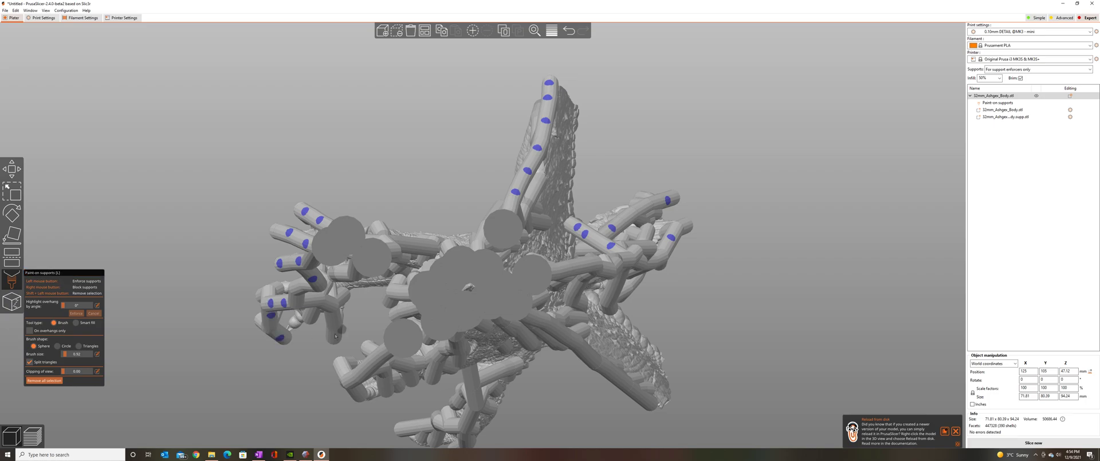
{"action": "left_click", "coordinate": [323, 327]}
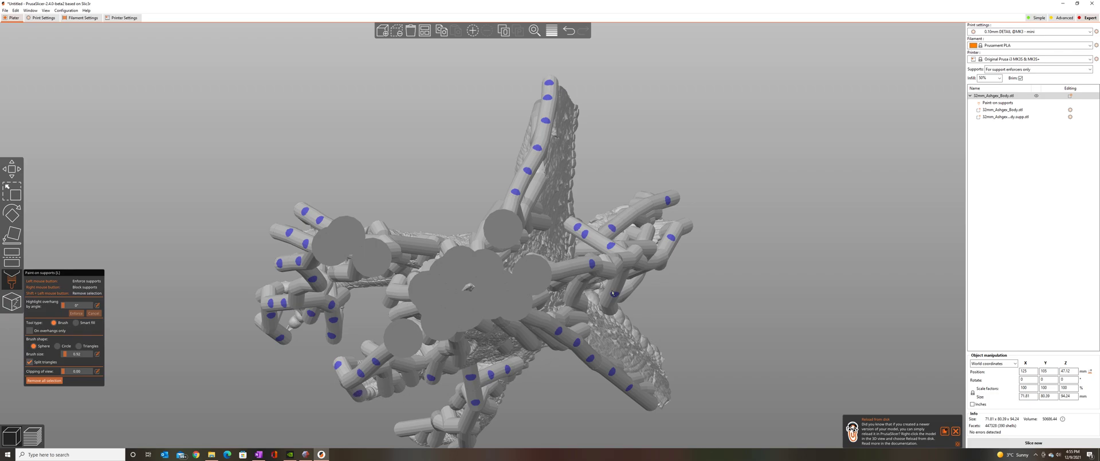
{"action": "mouse_move", "coordinate": [951, 342]}
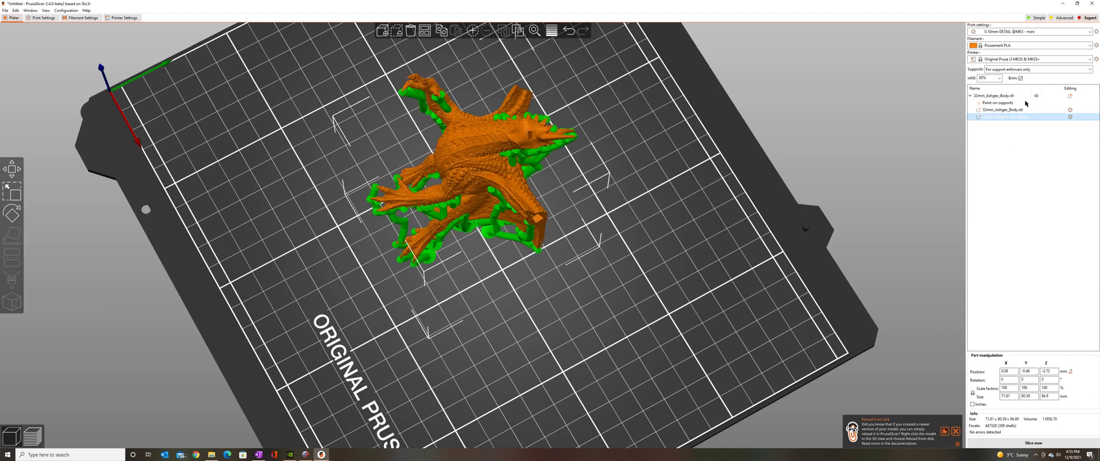
- Add Infill and Layers-and-Perimeters overrides to the tree-support part with 0% fill density
{"action": "left_click", "coordinate": [1004, 117]}
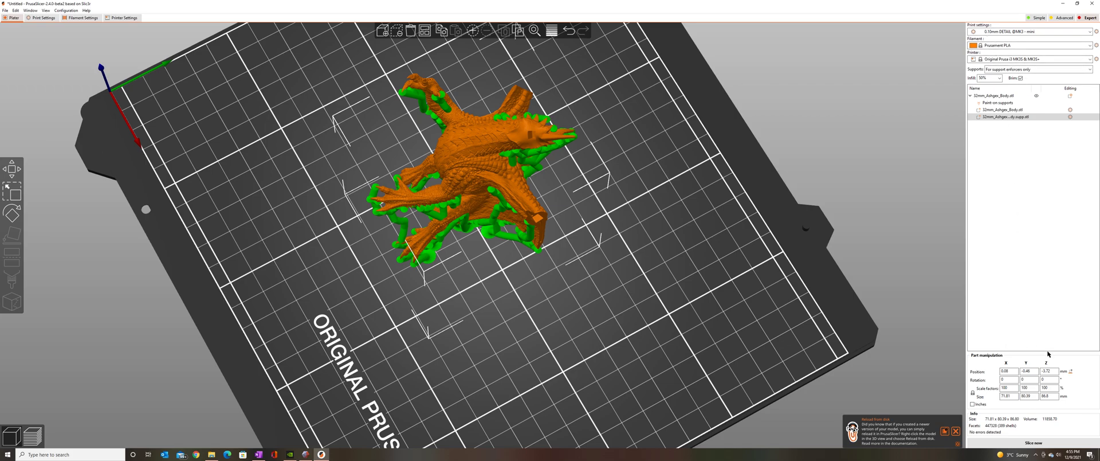
{"action": "mouse_move", "coordinate": [1082, 124]}
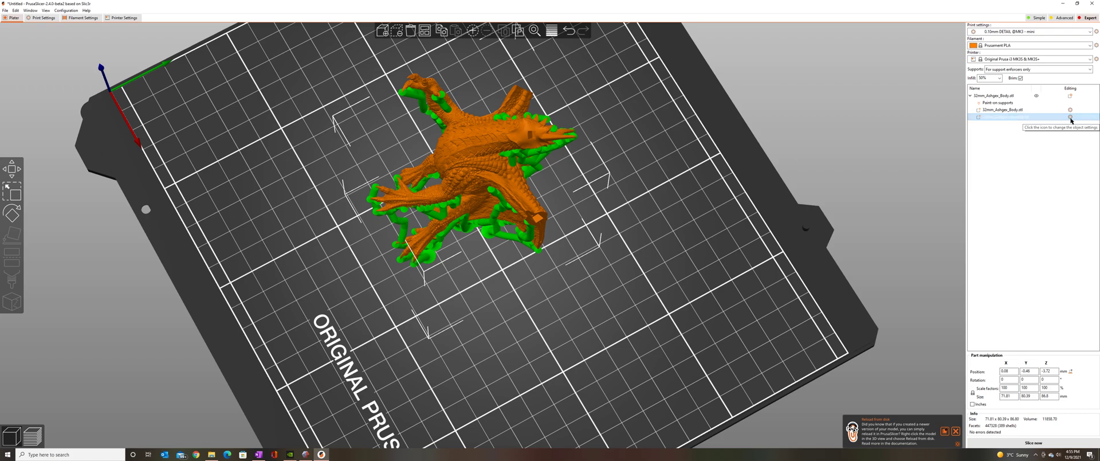
{"action": "right_click", "coordinate": [1071, 118]}
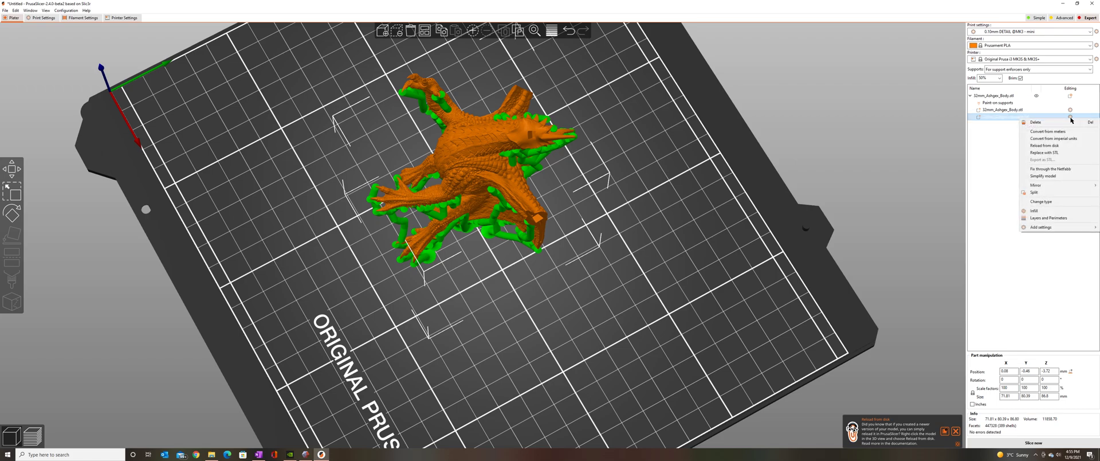
{"action": "mouse_move", "coordinate": [1045, 211]}
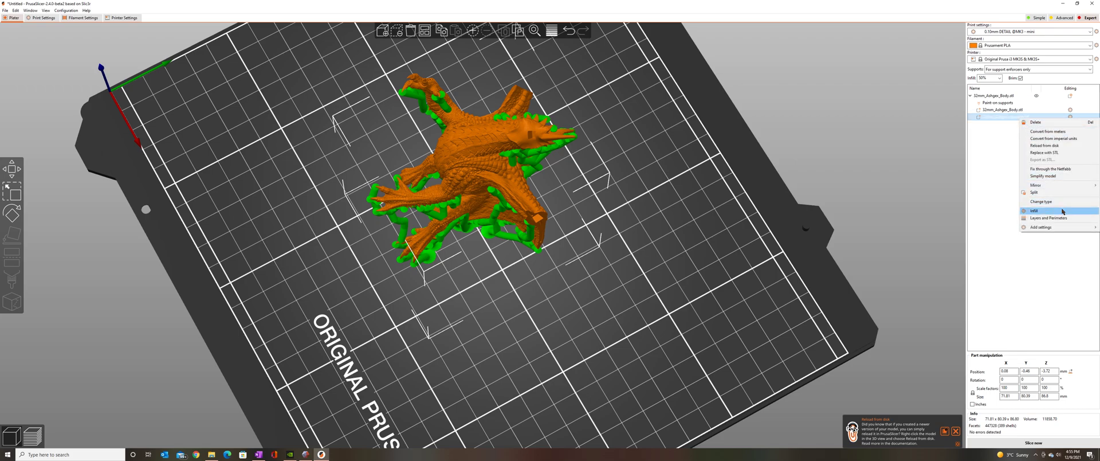
{"action": "left_click", "coordinate": [1033, 211]}
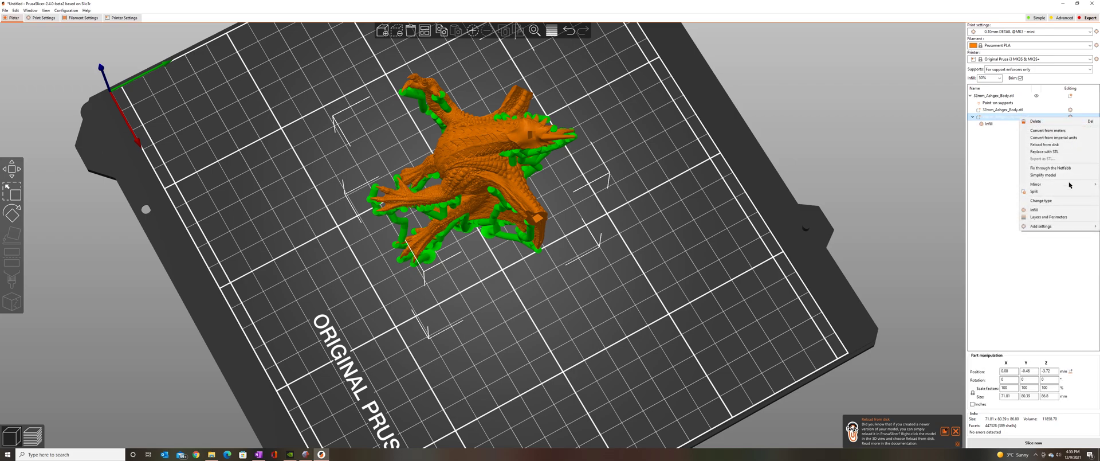
{"action": "left_click", "coordinate": [1046, 217]}
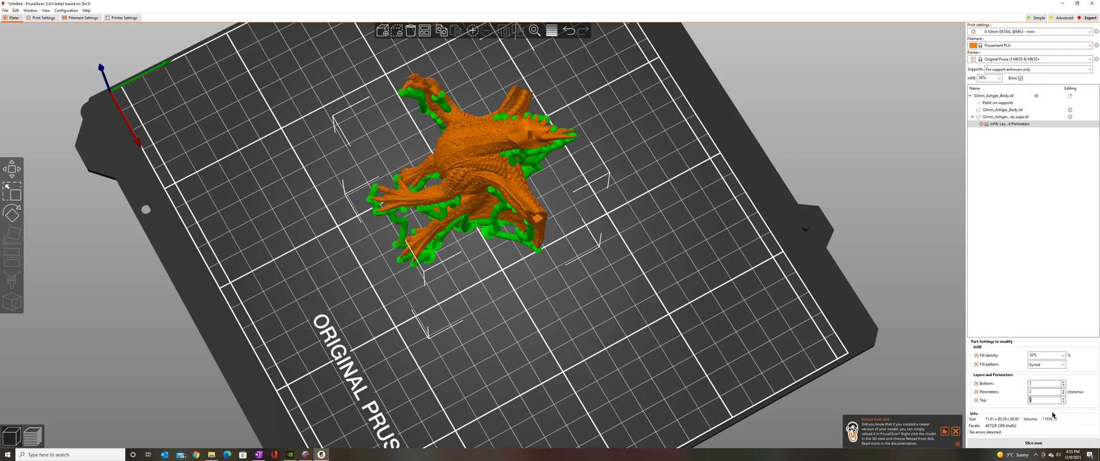
{"action": "mouse_move", "coordinate": [1081, 364]}
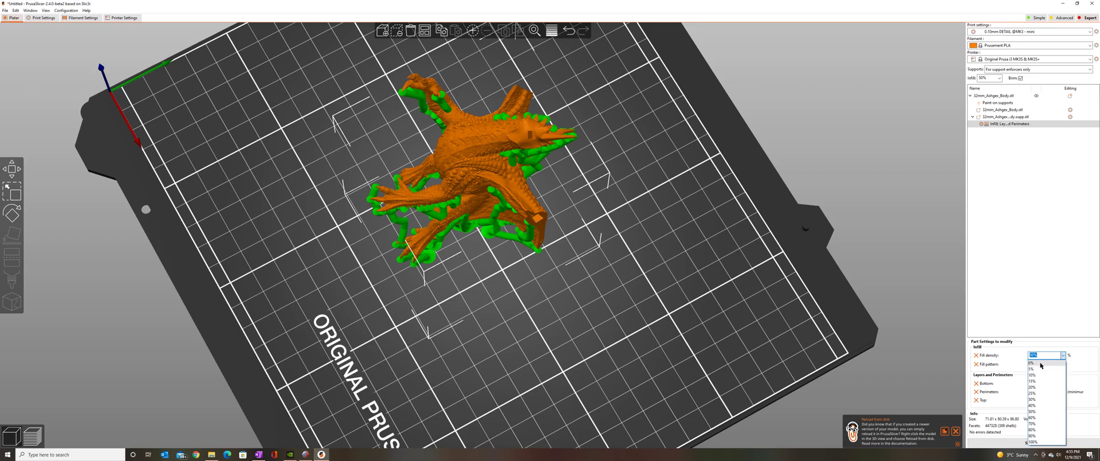
{"action": "left_click", "coordinate": [1032, 362]}
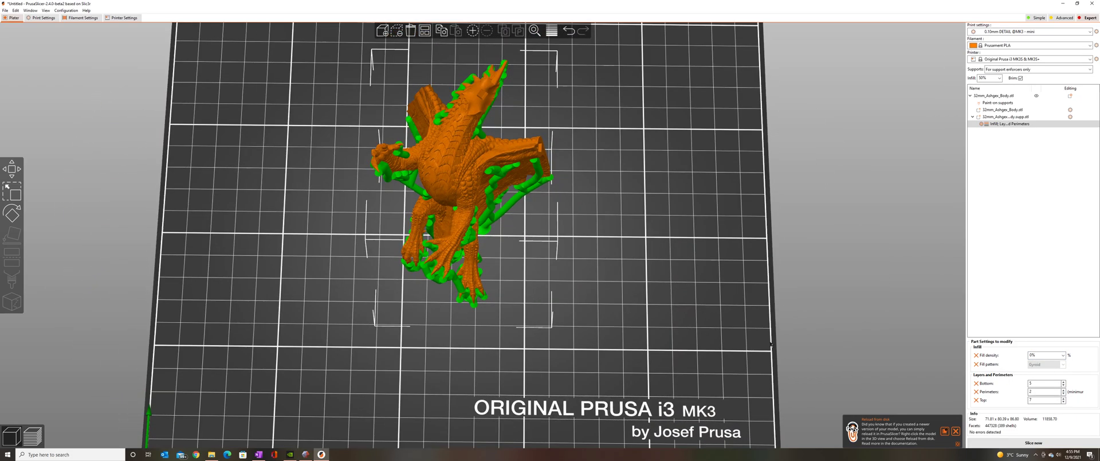
{"action": "mouse_move", "coordinate": [727, 310]}
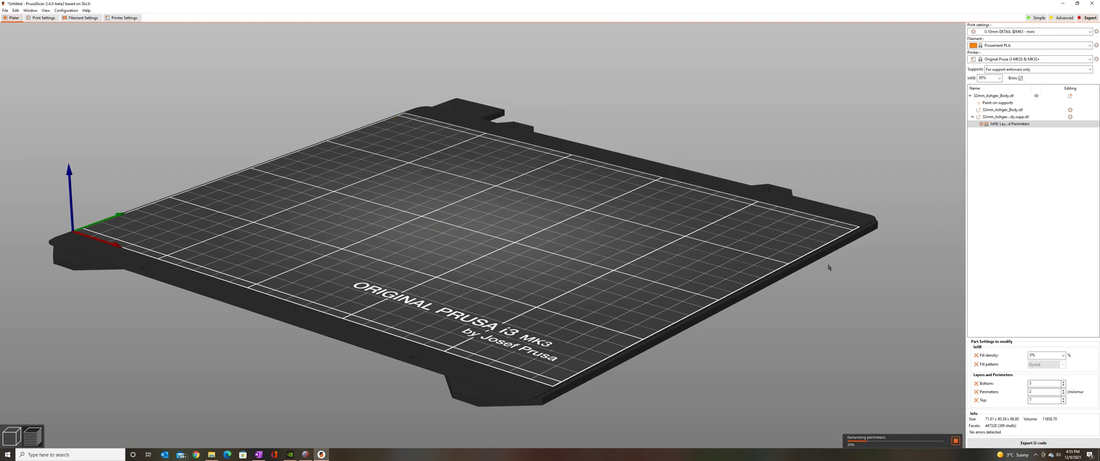
{"action": "mouse_move", "coordinate": [710, 255]}
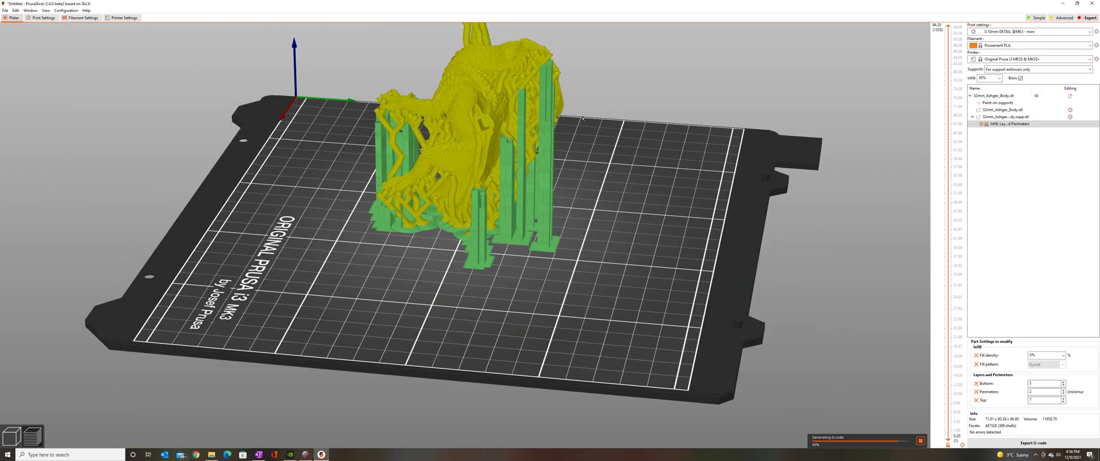
{"action": "mouse_move", "coordinate": [585, 116]}
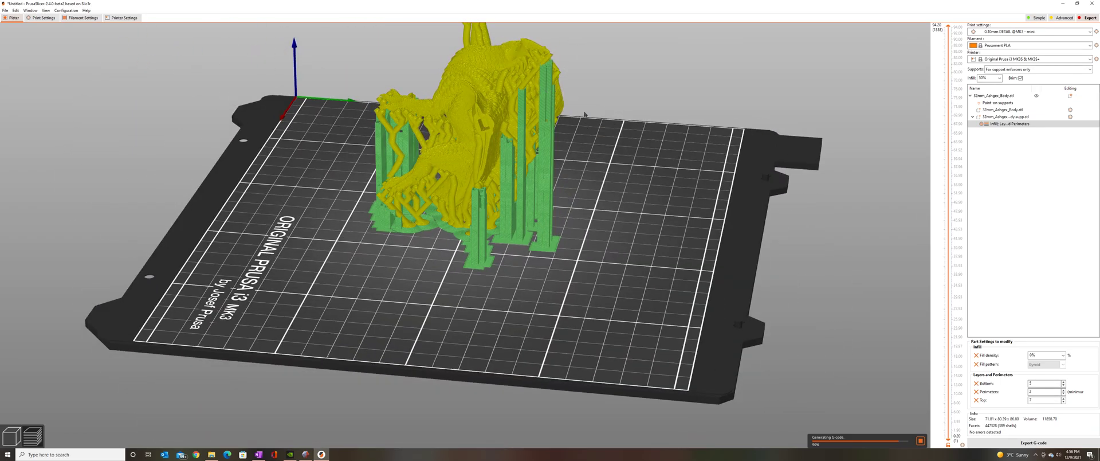
{"action": "mouse_move", "coordinate": [591, 322]}
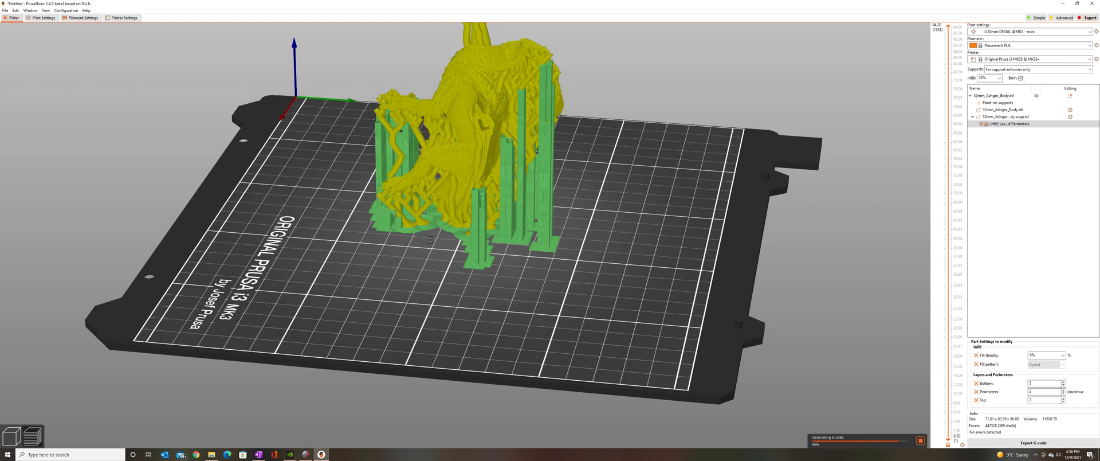
{"action": "mouse_move", "coordinate": [504, 306]}
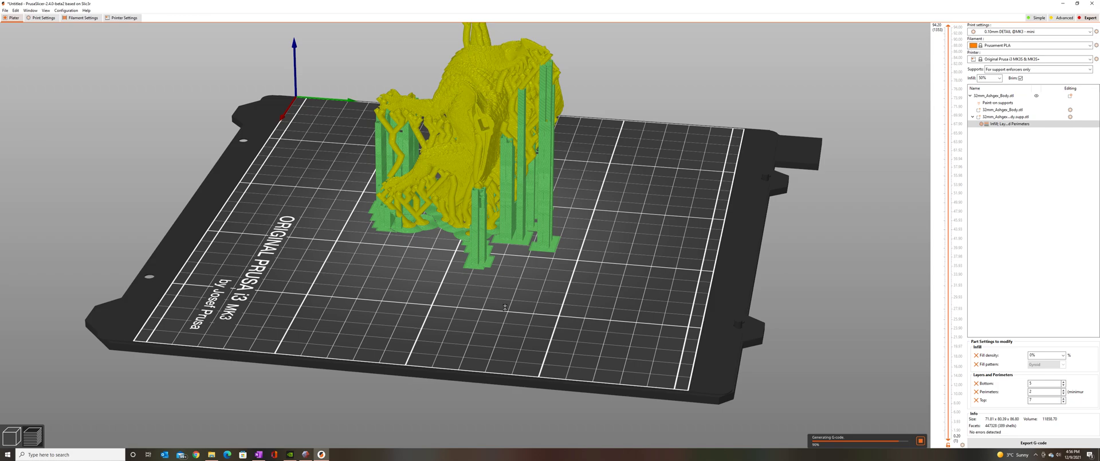
{"action": "mouse_move", "coordinate": [474, 334]}
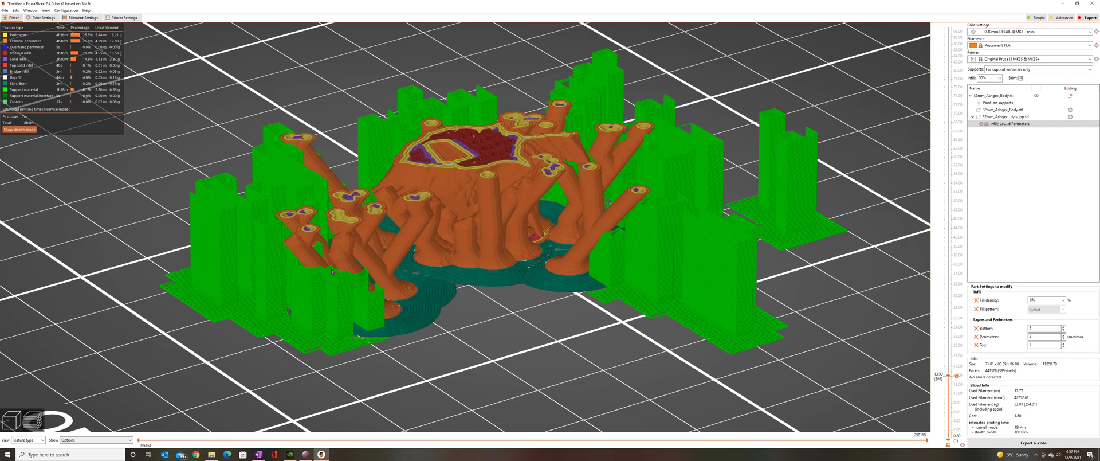
{"action": "mouse_move", "coordinate": [321, 269]}
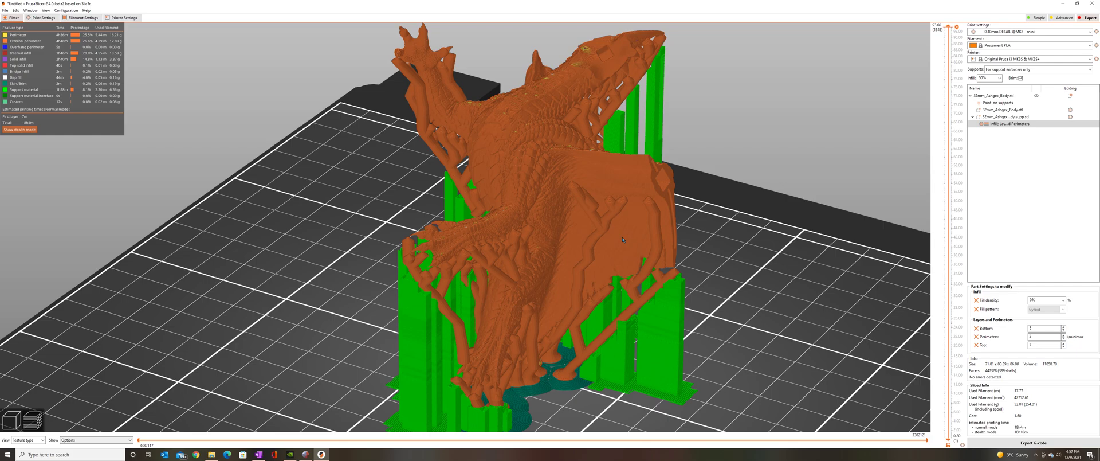
{"action": "mouse_move", "coordinate": [672, 261]}
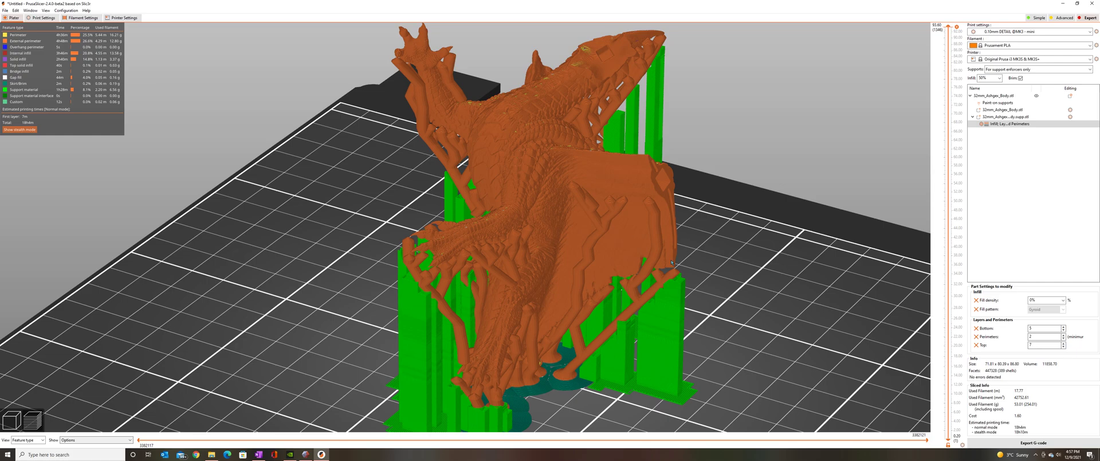
{"action": "mouse_move", "coordinate": [427, 420]}
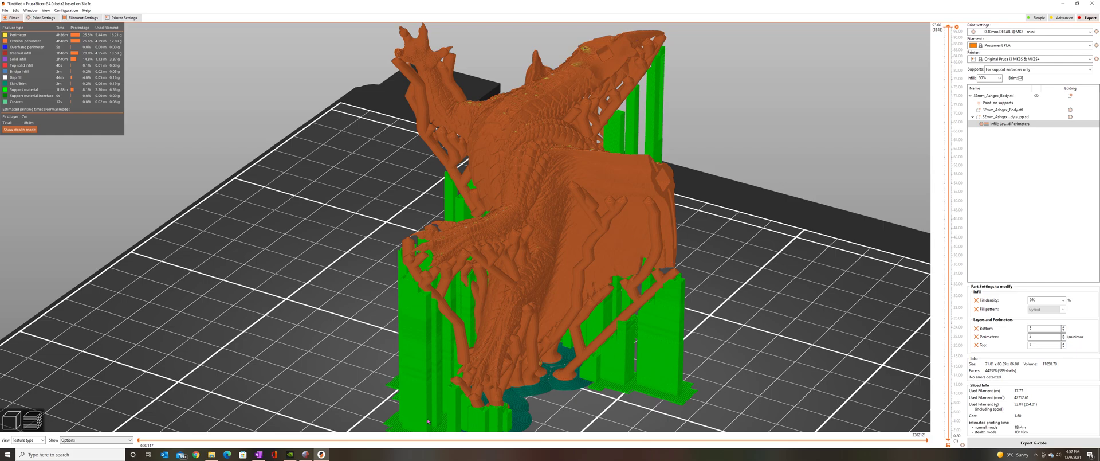